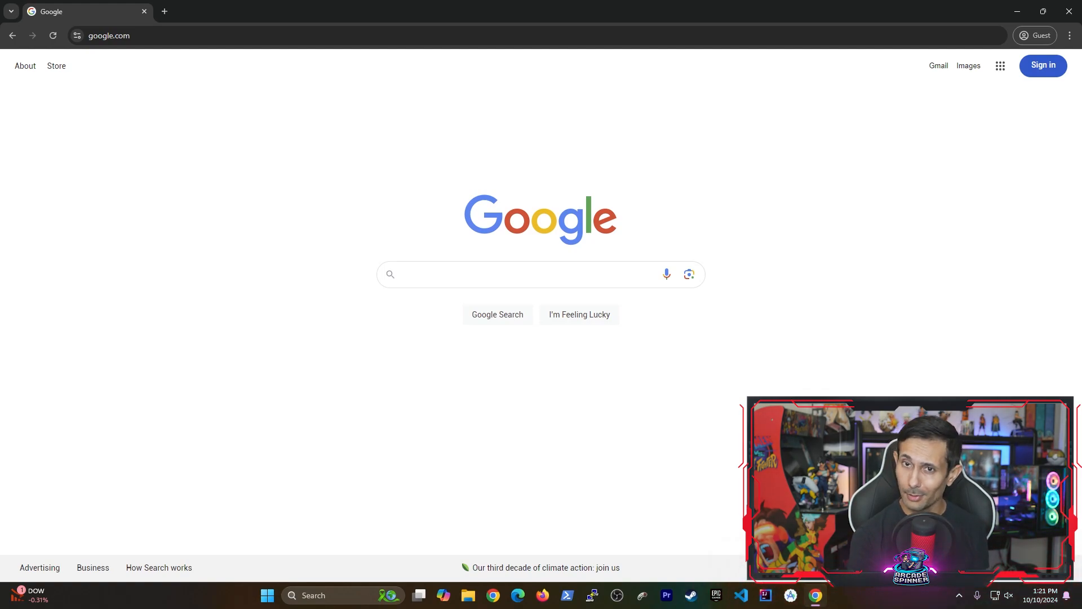
# Step: Search Google for filezilla and follow the Download FileZilla Client result
pyautogui.click(510, 274)
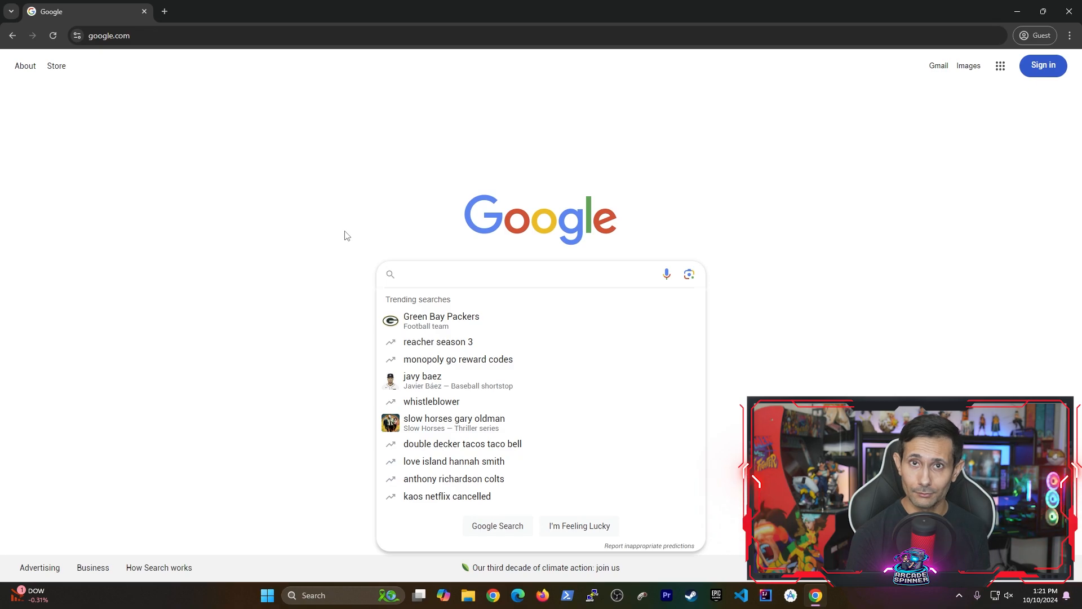
pyautogui.write('filezi')
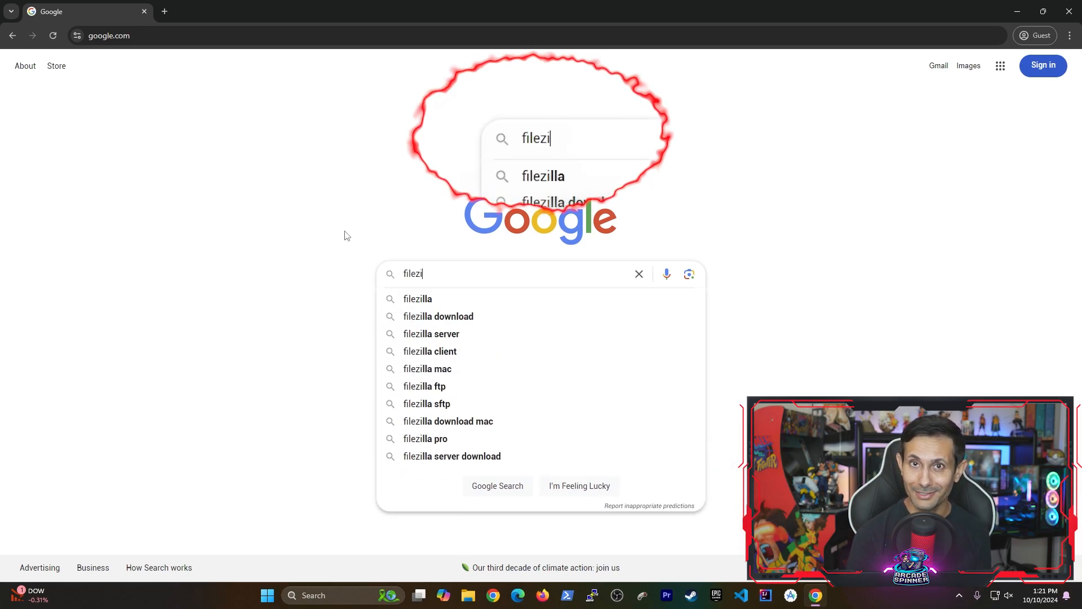
pyautogui.click(417, 298)
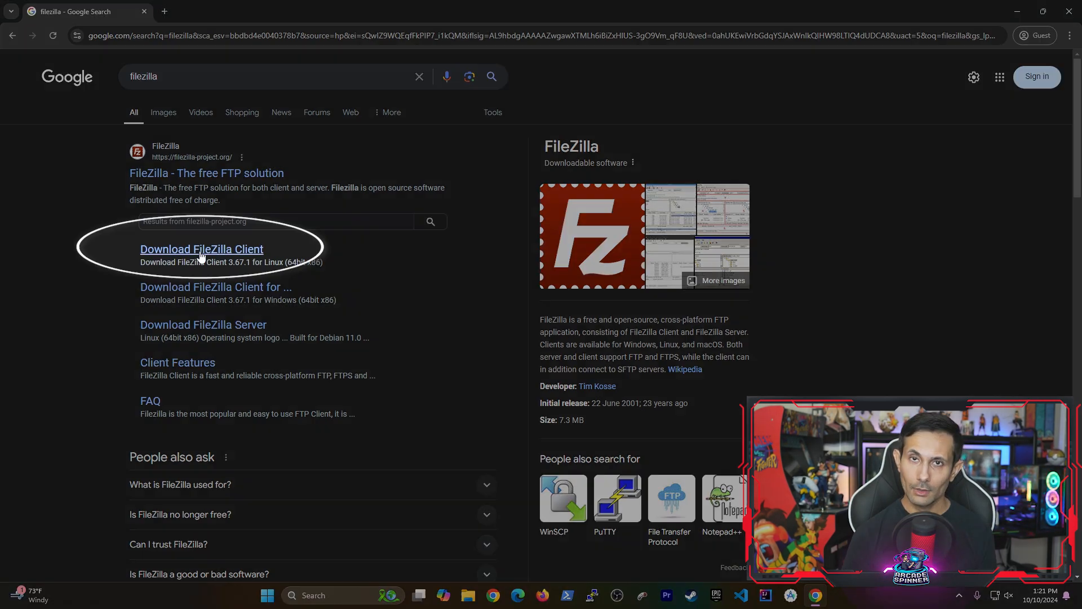
pyautogui.click(202, 250)
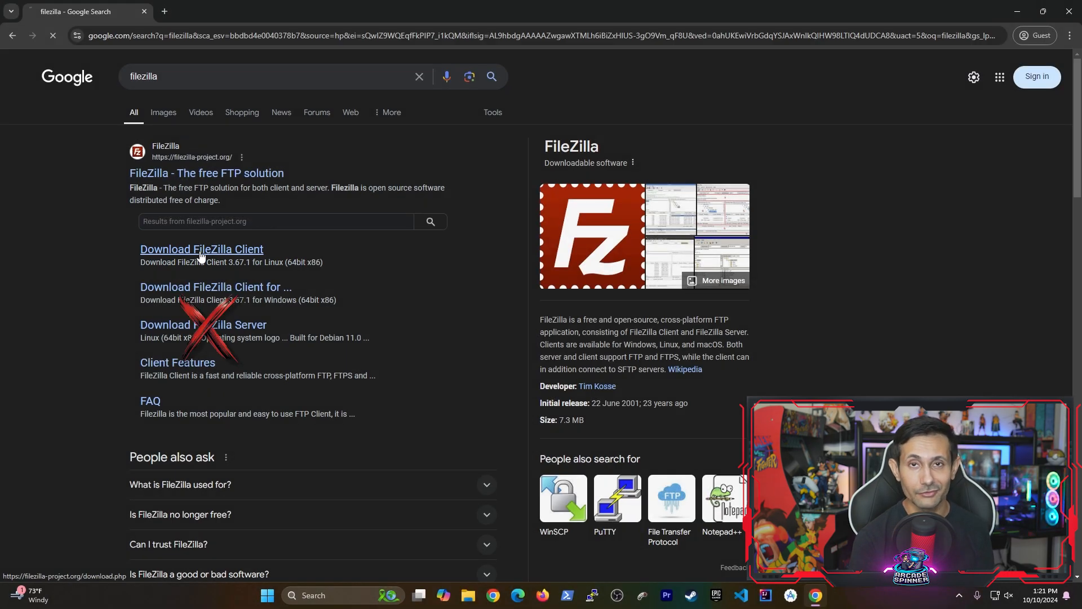
pyautogui.click(200, 249)
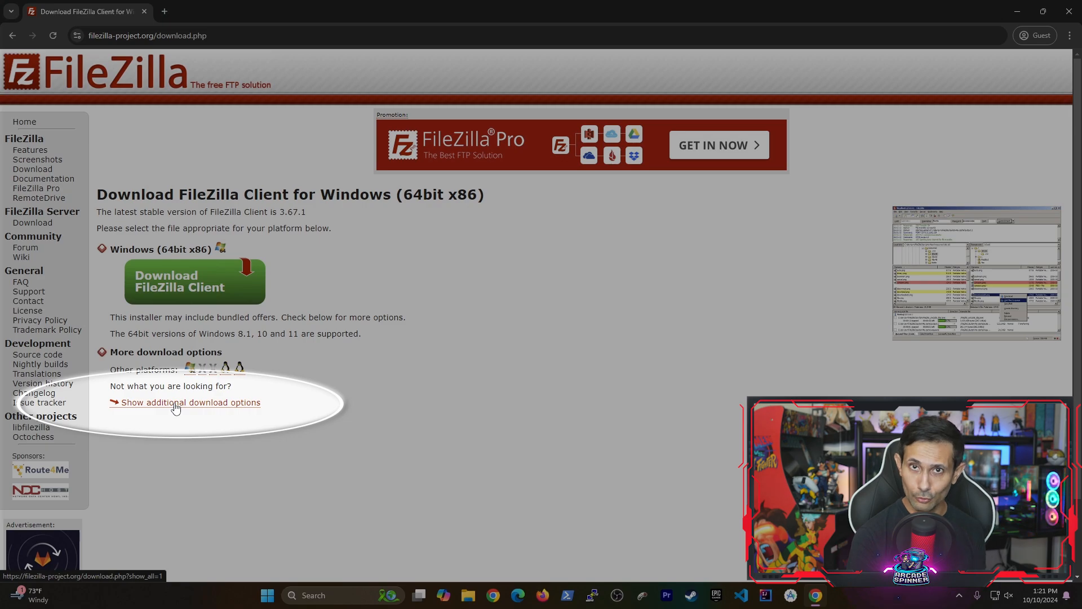
# Step: Download FileZilla_3.67.1_win64.zip from the additional download options into the filezilla folder
pyautogui.click(190, 402)
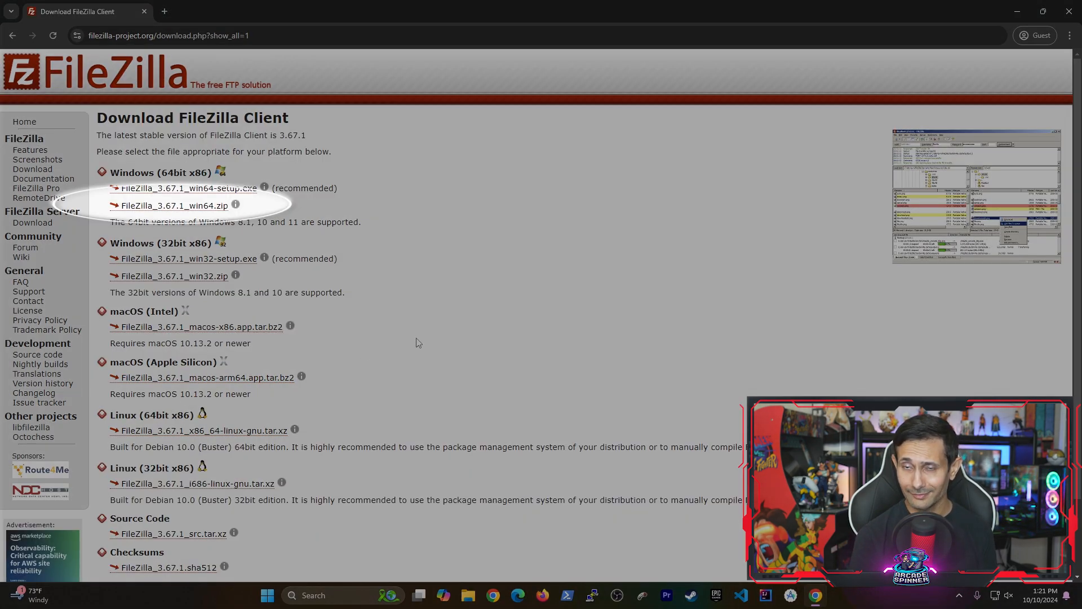
pyautogui.click(172, 205)
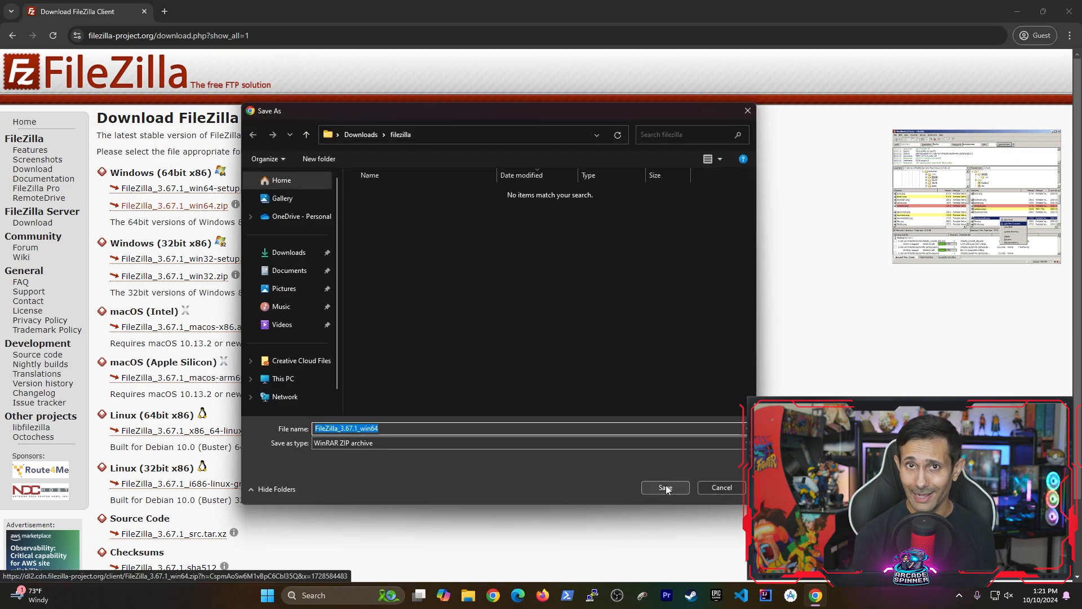
pyautogui.click(663, 487)
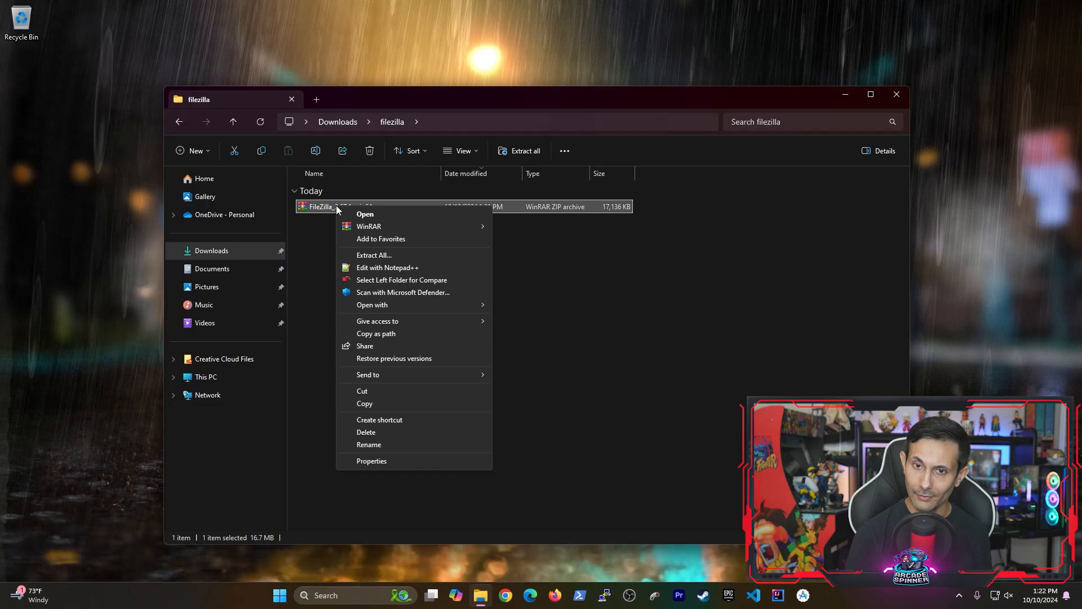
pyautogui.moveTo(369, 227)
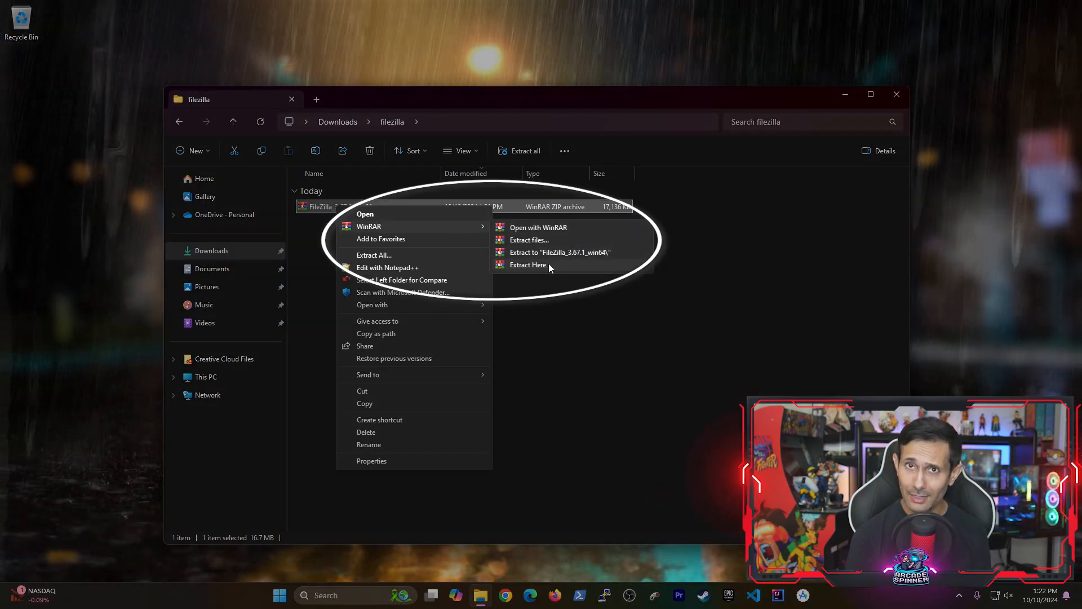
# Step: Extract the zip here with WinRAR and launch filezilla.exe from the FileZilla-3.67.1 folder
pyautogui.click(527, 264)
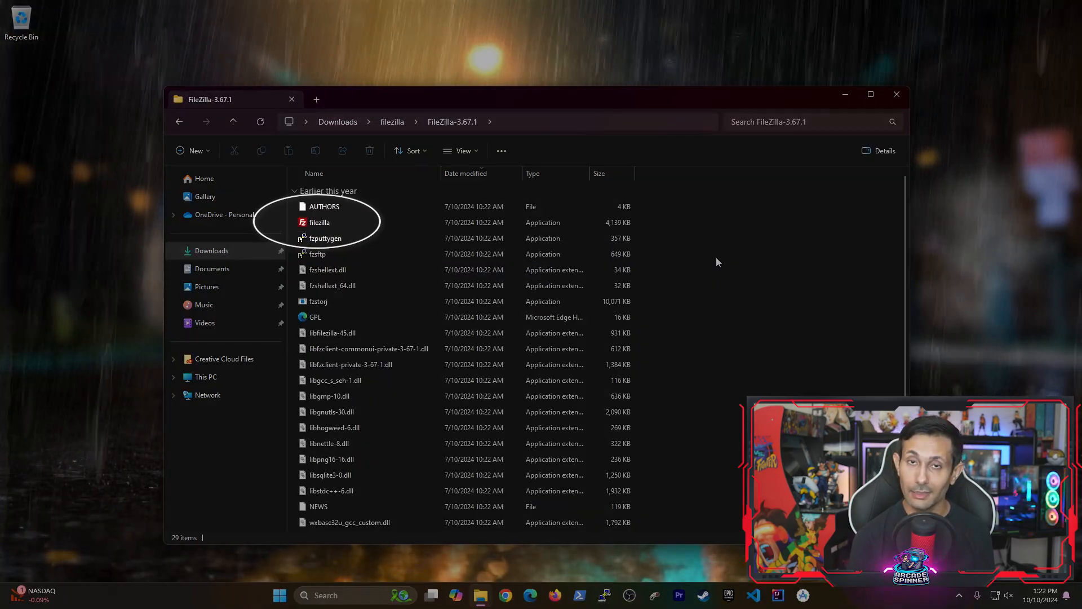
pyautogui.click(319, 222)
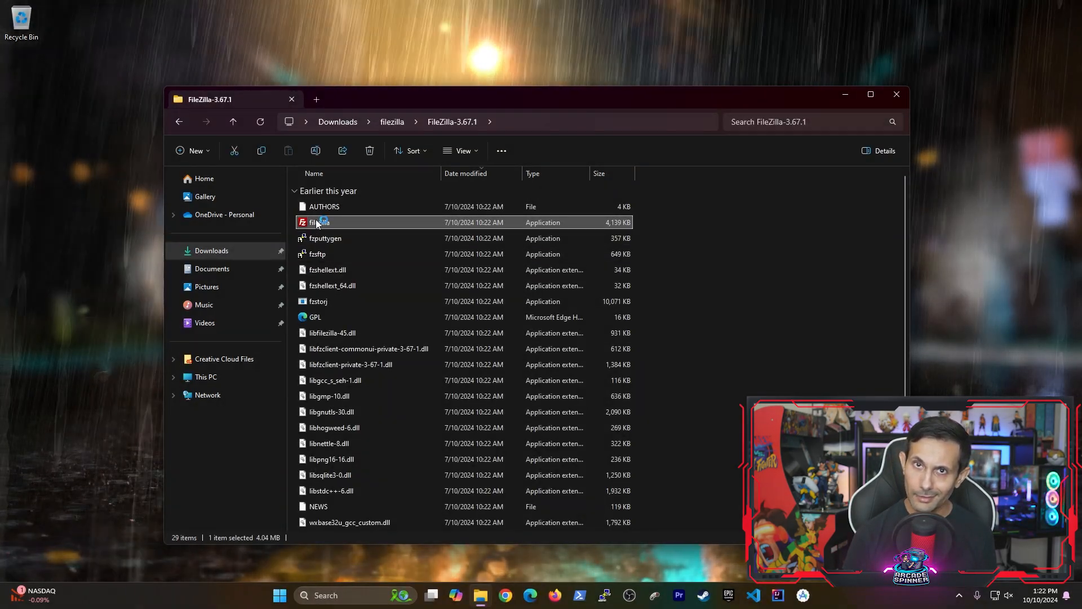
pyautogui.doubleClick(319, 222)
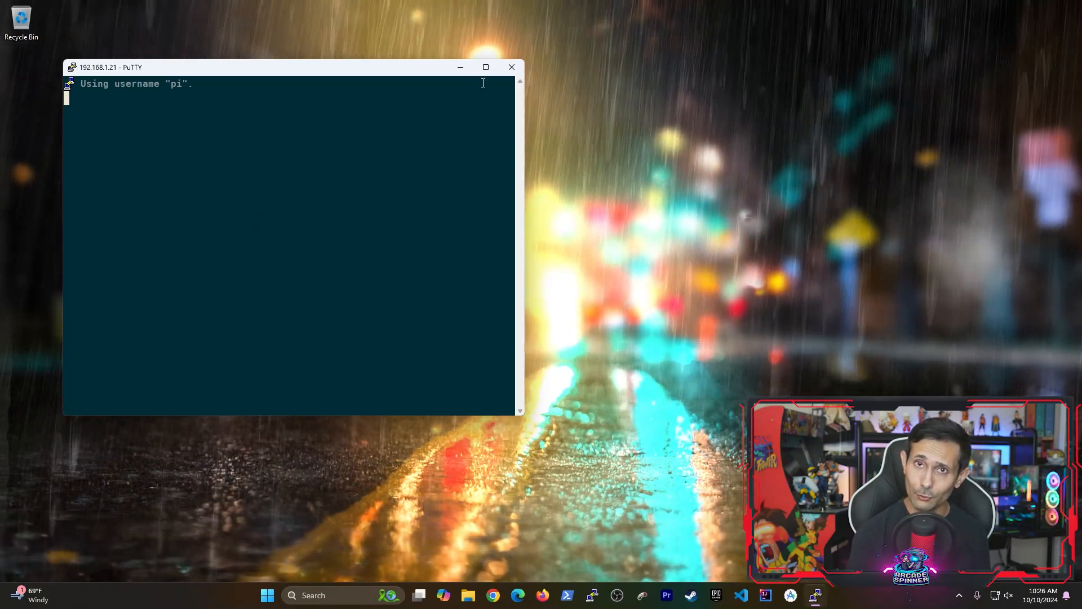
# Step: In the PuTTY session on the Pi, run sudo raspi-config
pyautogui.click(484, 67)
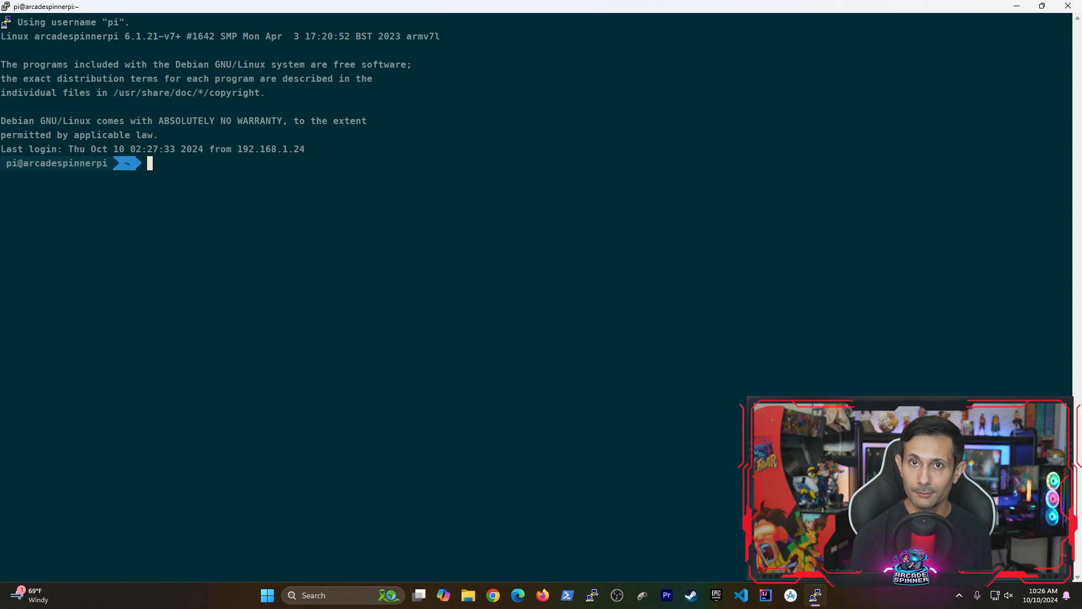
pyautogui.write('sudo s')
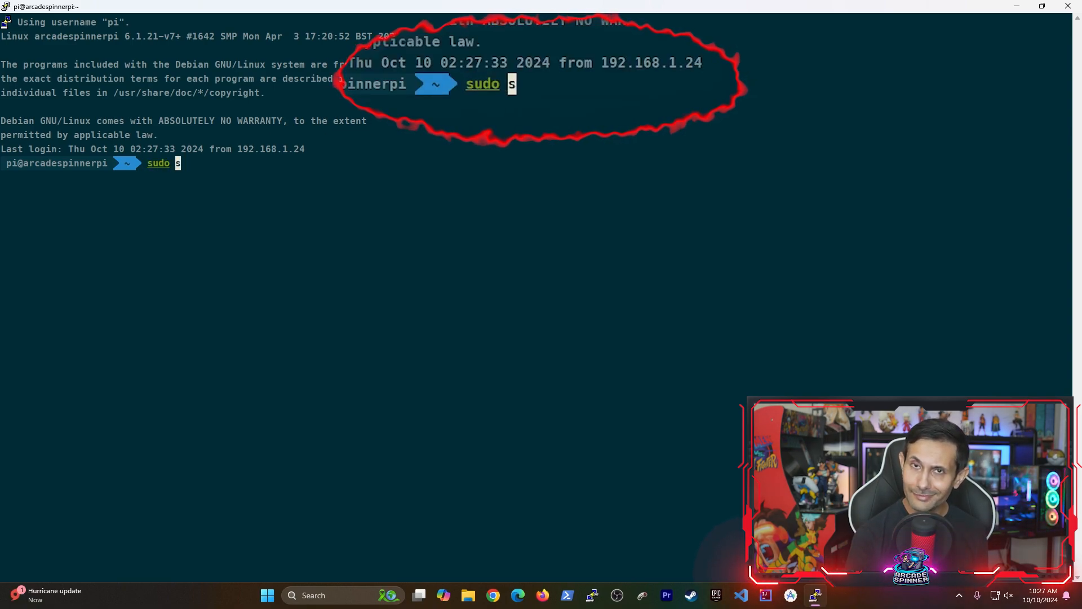
pyautogui.write('raspi-c')
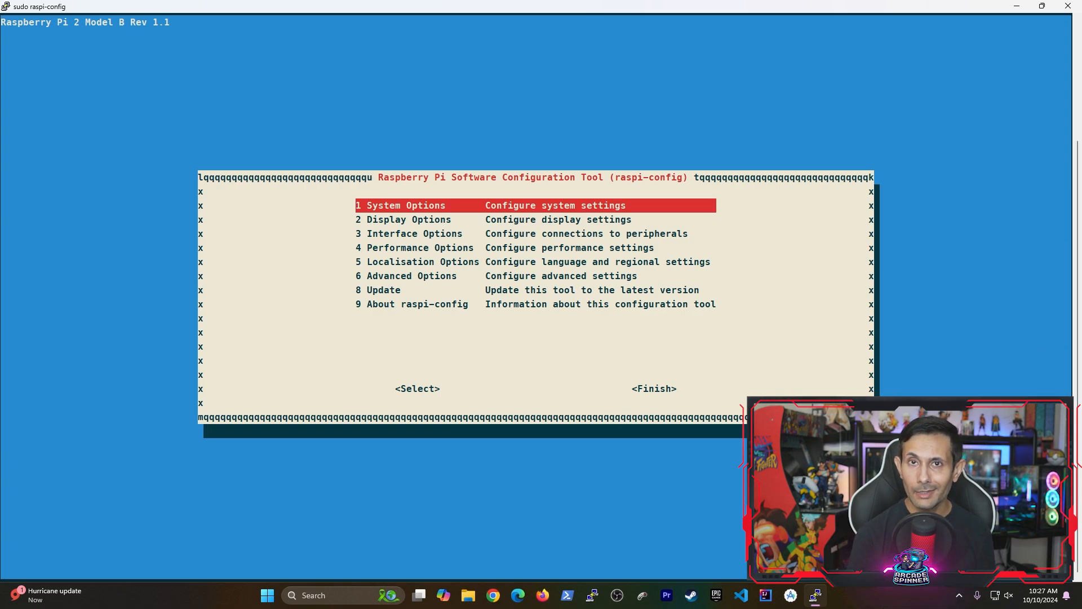
# Step: In raspi-config Interface Options, enable the SSH server and acknowledge the confirmation
pyautogui.press('Down')
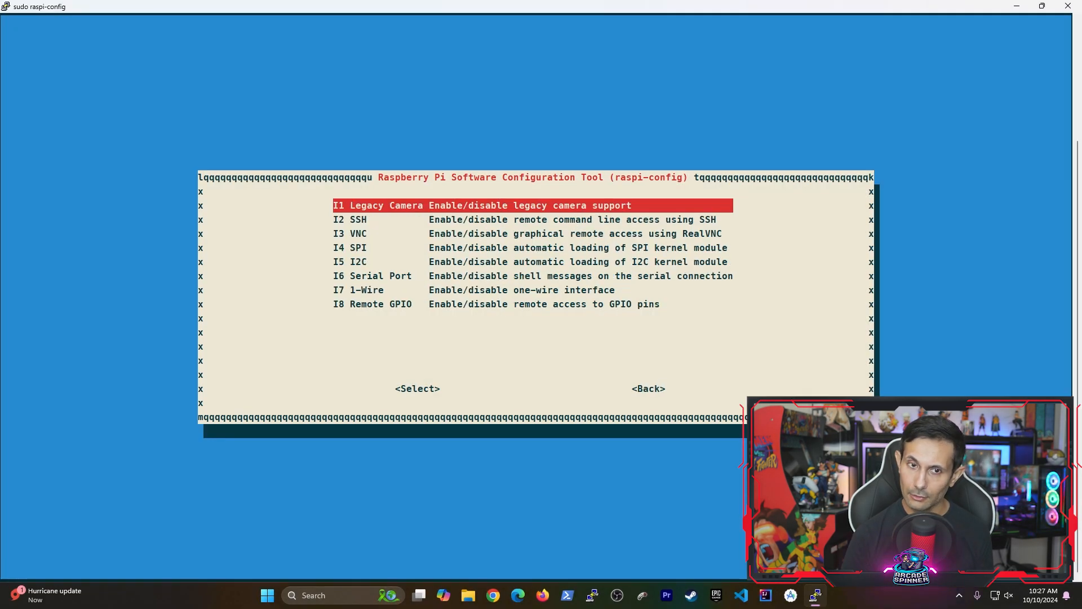
pyautogui.press('Down')
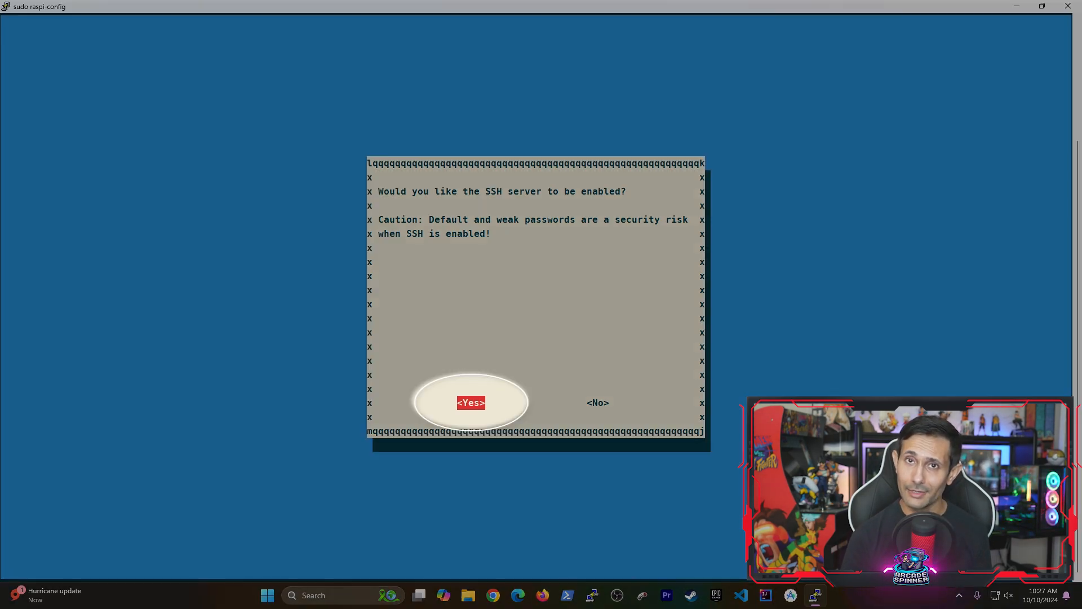
pyautogui.click(471, 403)
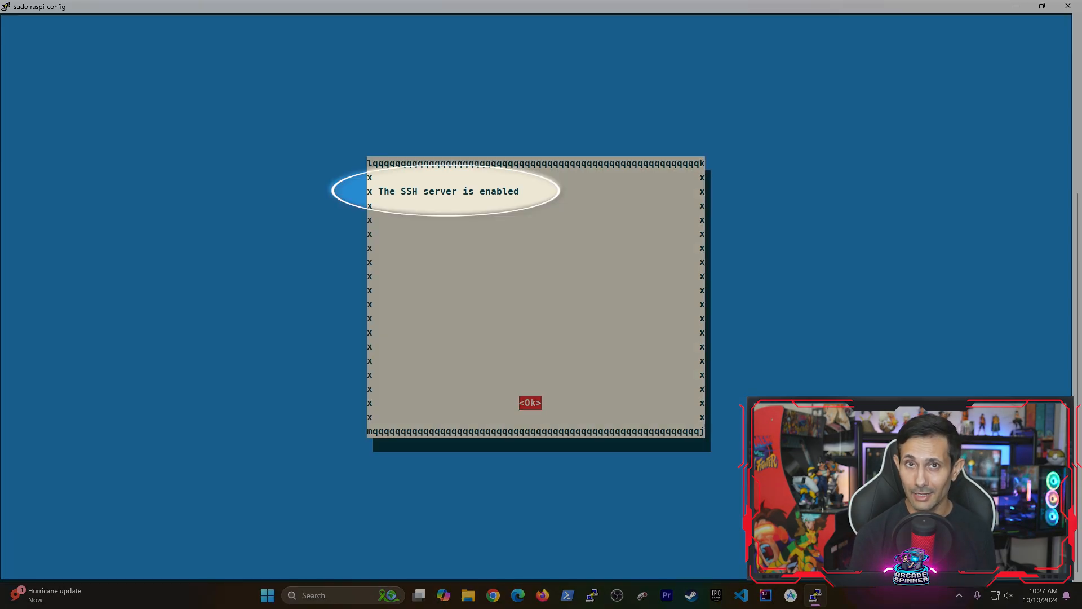
pyautogui.click(530, 403)
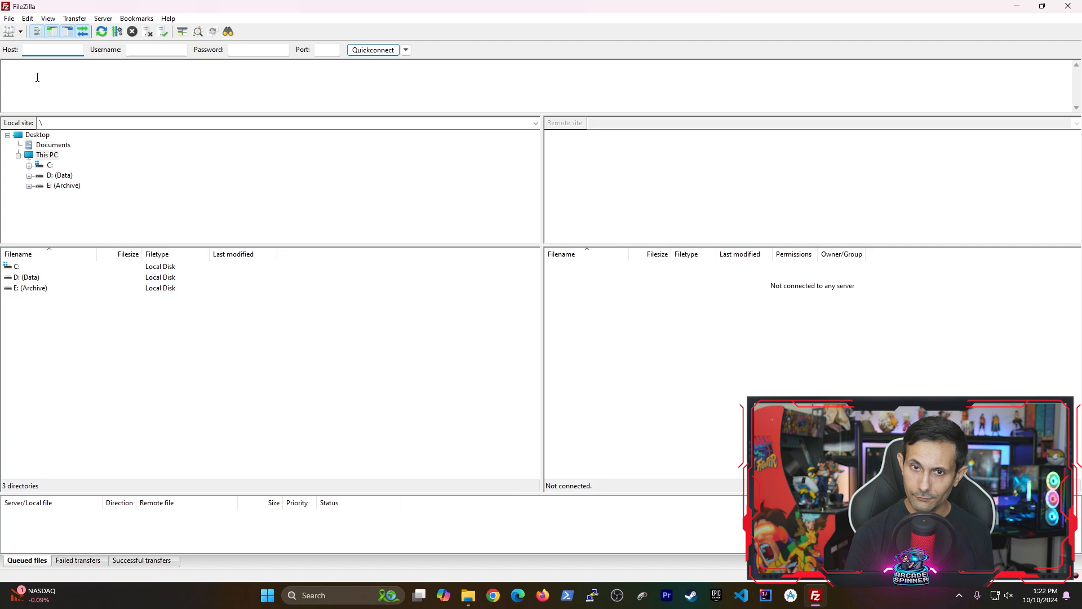
# Step: Quickconnect to the Raspberry Pi as user pi on port 22
pyautogui.write('arcadespinner')
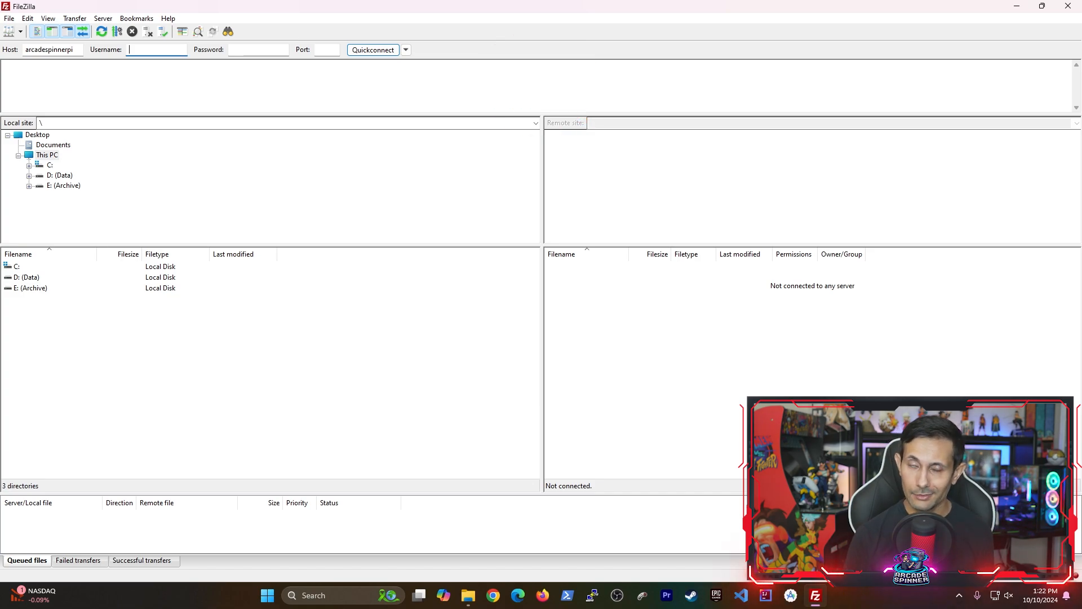
pyautogui.write('pi')
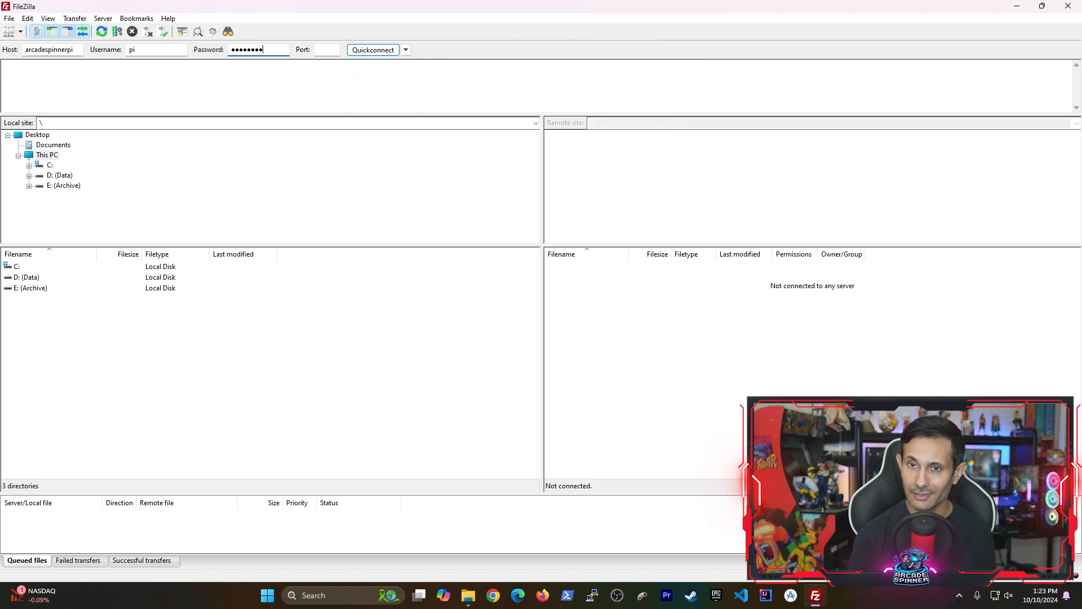
pyautogui.click(325, 50)
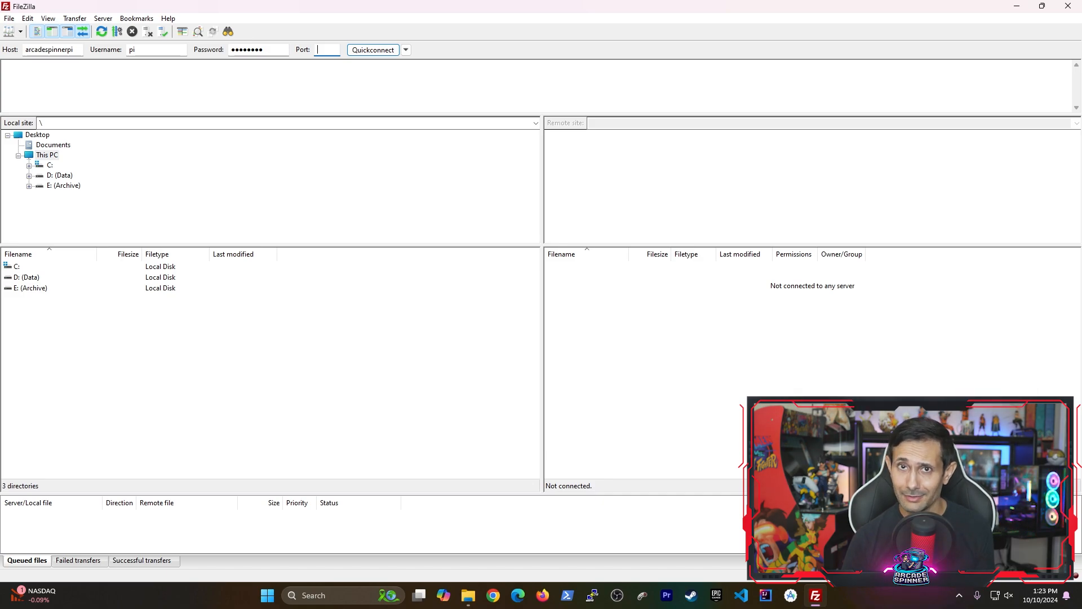
pyautogui.write('22')
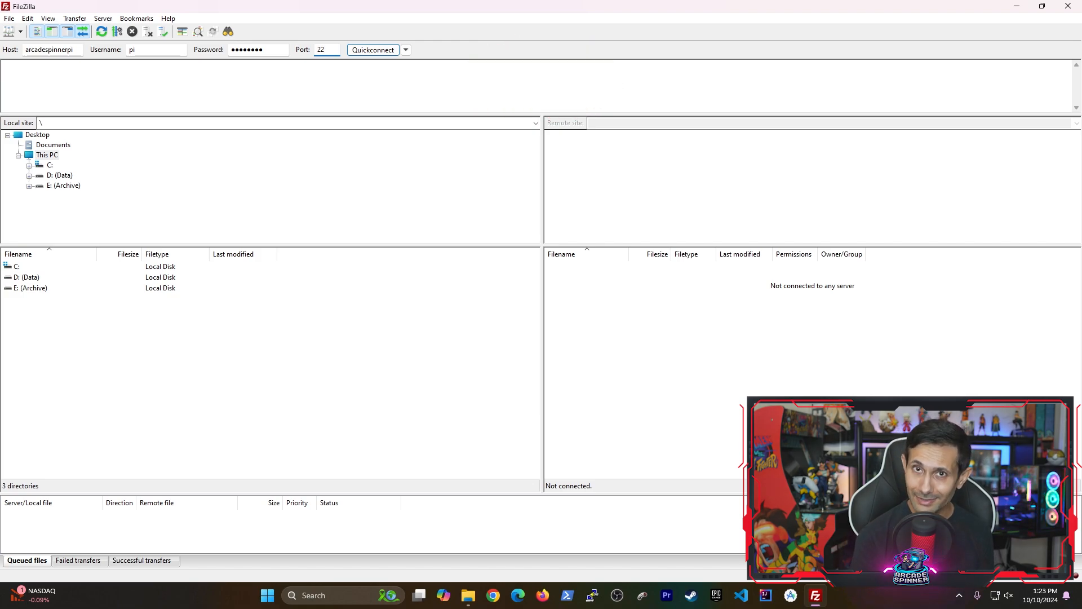
pyautogui.click(325, 50)
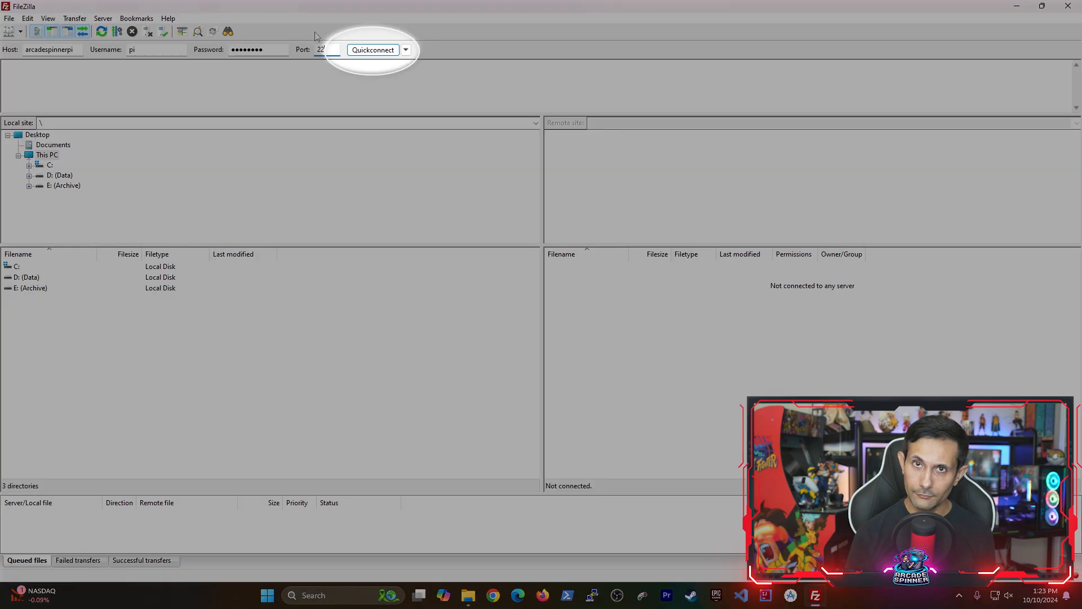
pyautogui.click(373, 50)
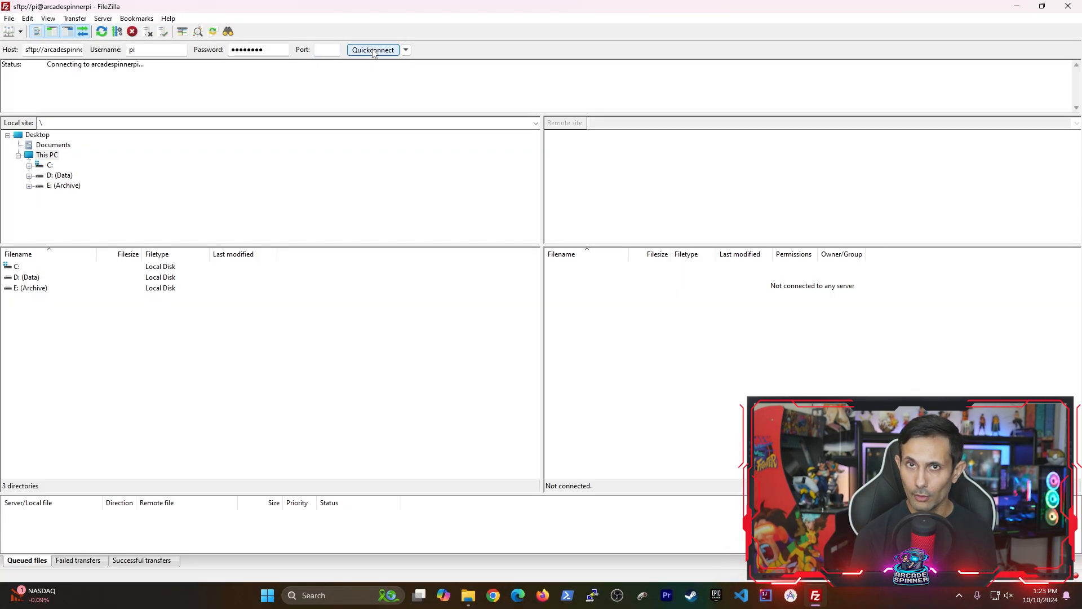
pyautogui.click(372, 50)
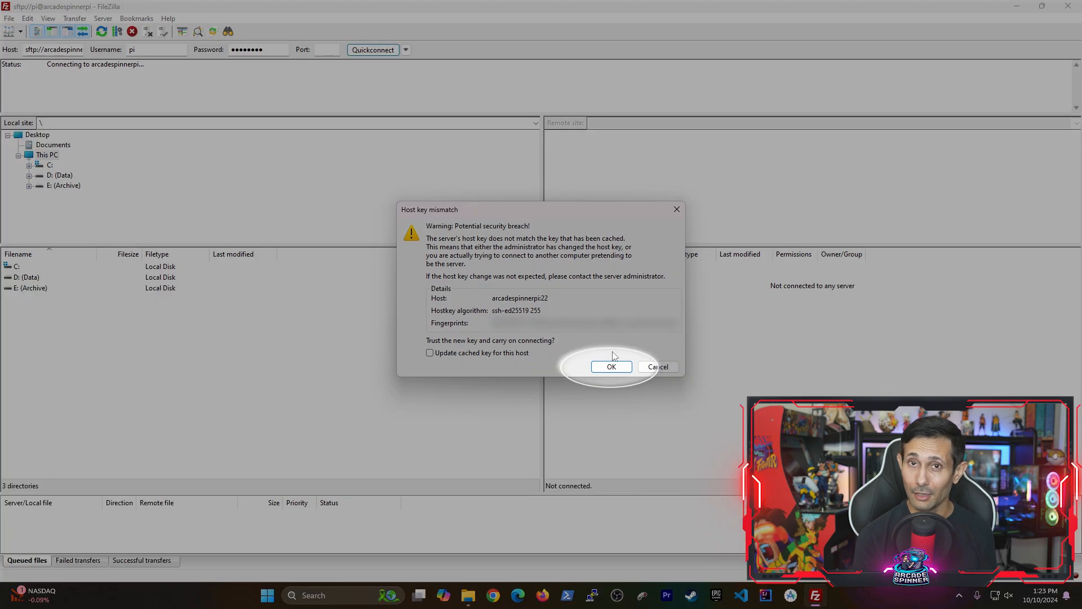
# Step: Trust the Pi's changed host key so the SFTP connection continues
pyautogui.click(610, 366)
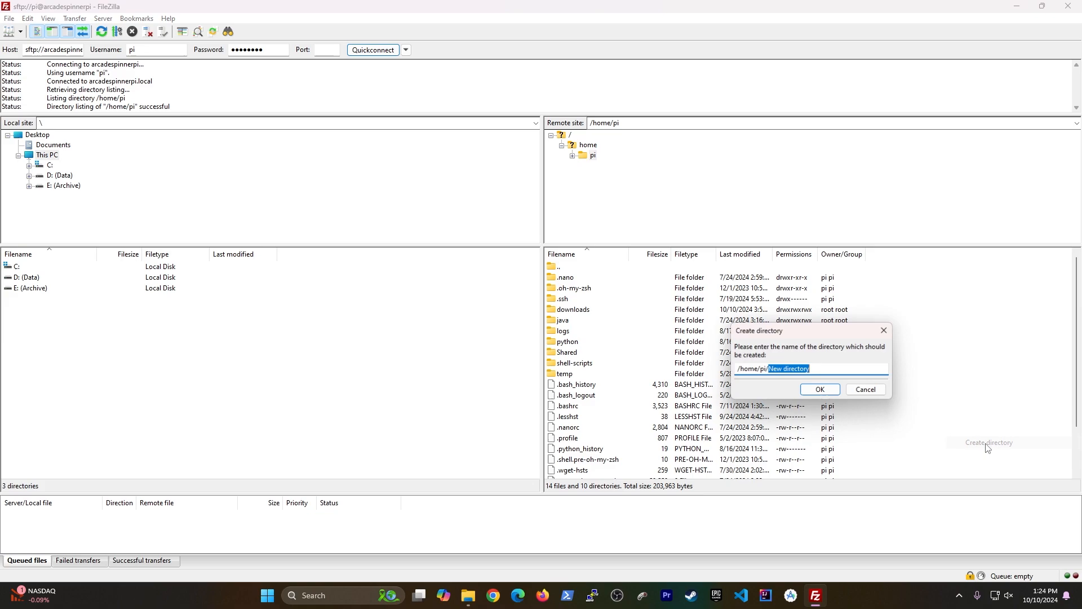
# Step: Create an FTP directory under /home/pi and open its empty listing
pyautogui.click(818, 389)
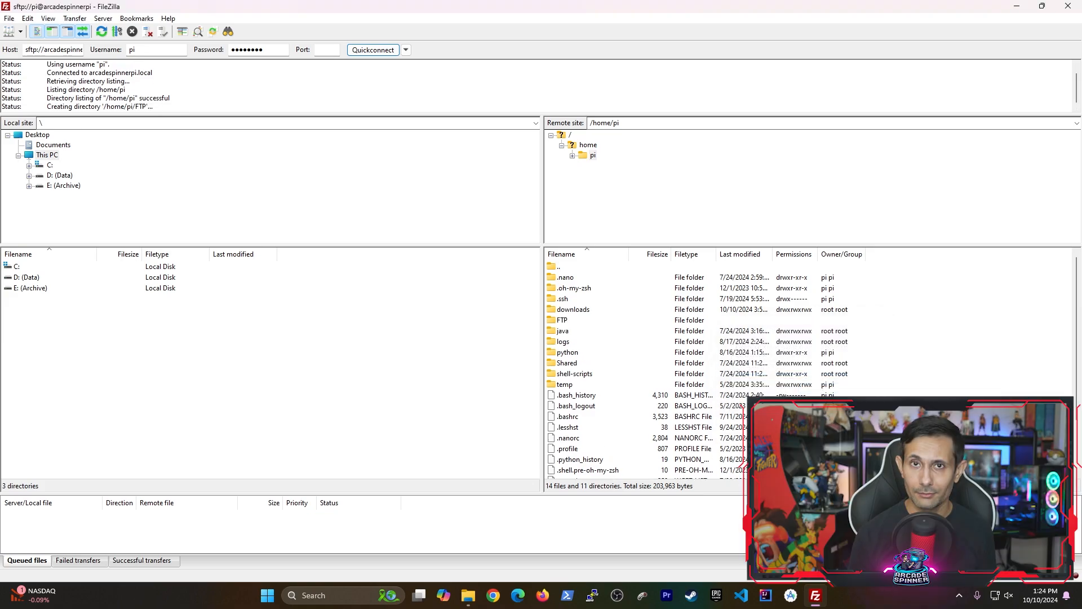
pyautogui.doubleClick(562, 319)
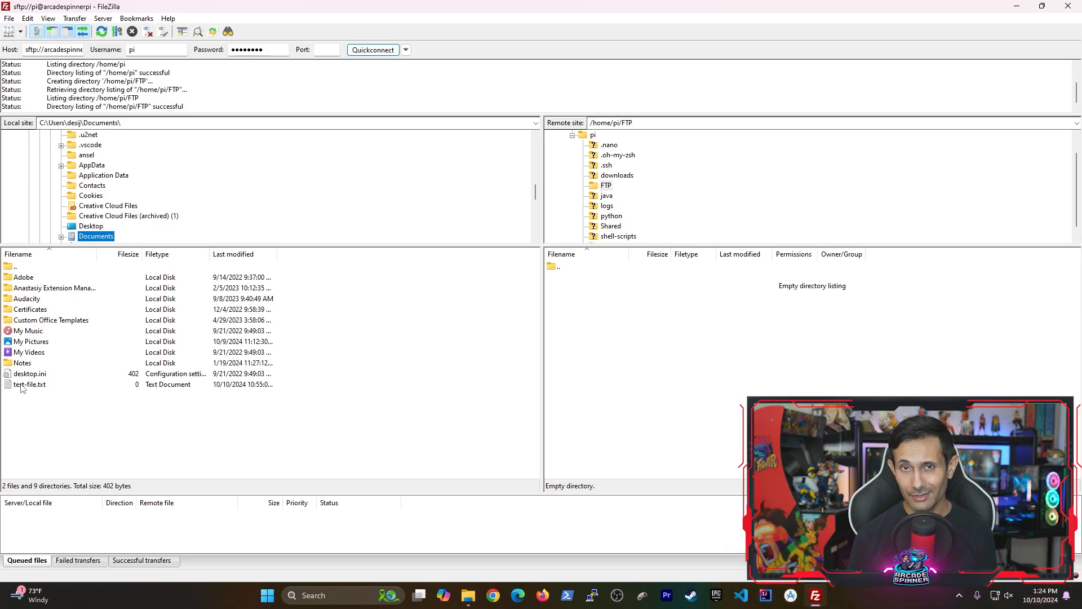
pyautogui.doubleClick(29, 383)
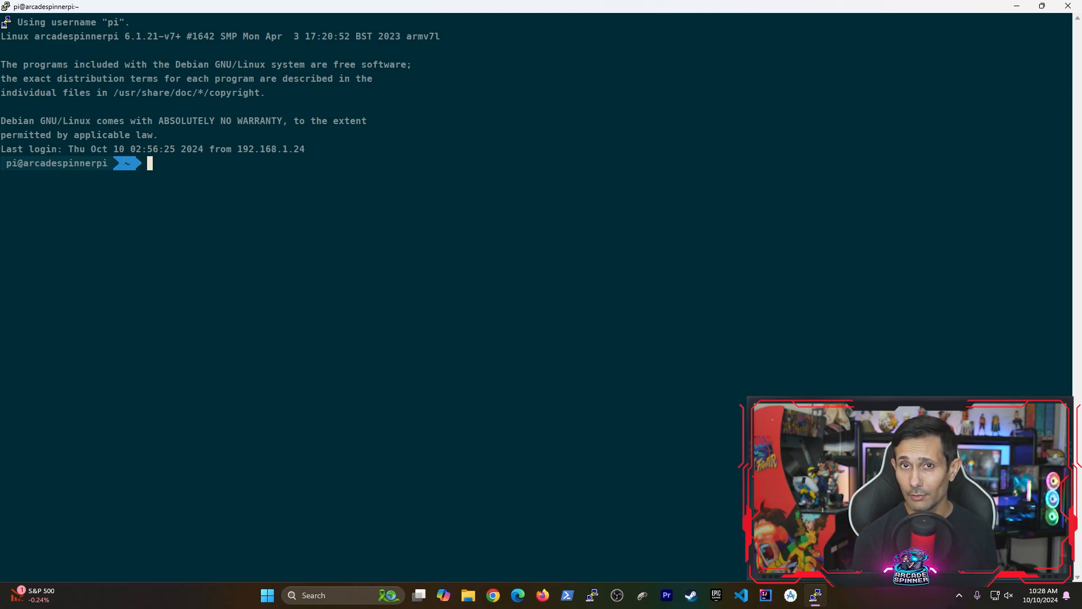
# Step: Run sudo apt update, sudo apt full-upgrade and sudo apt install vsftpd on the Pi
pyautogui.write('sudo apt')
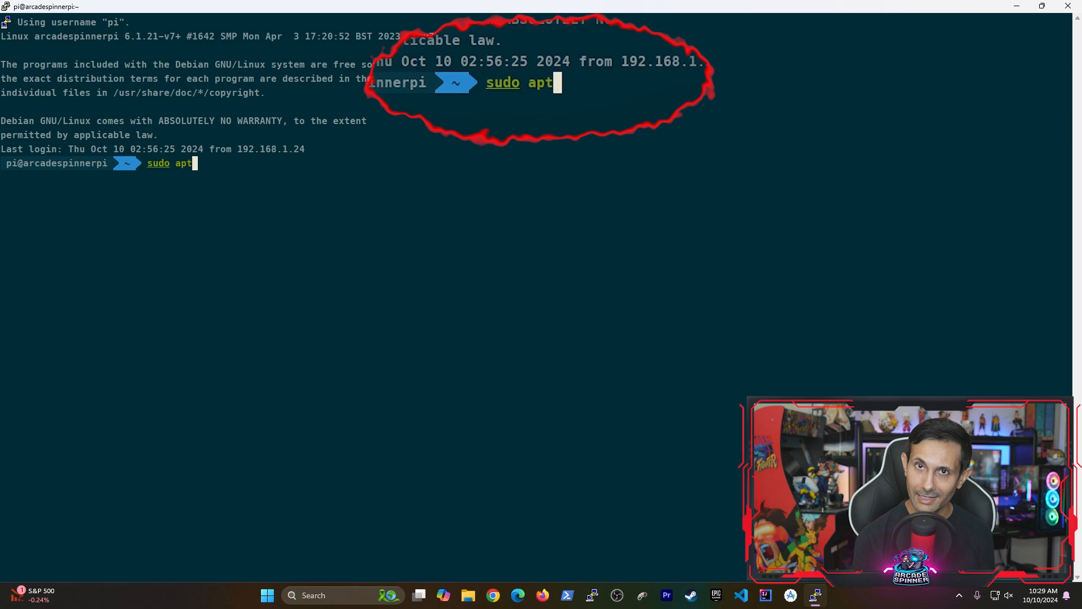
pyautogui.write('update')
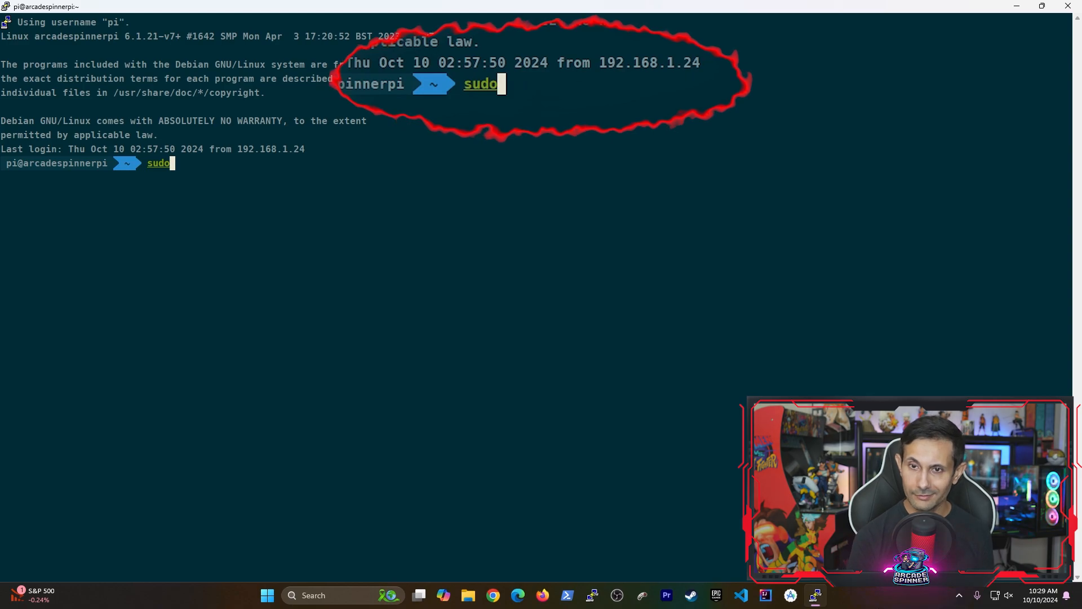
pyautogui.write('apt full')
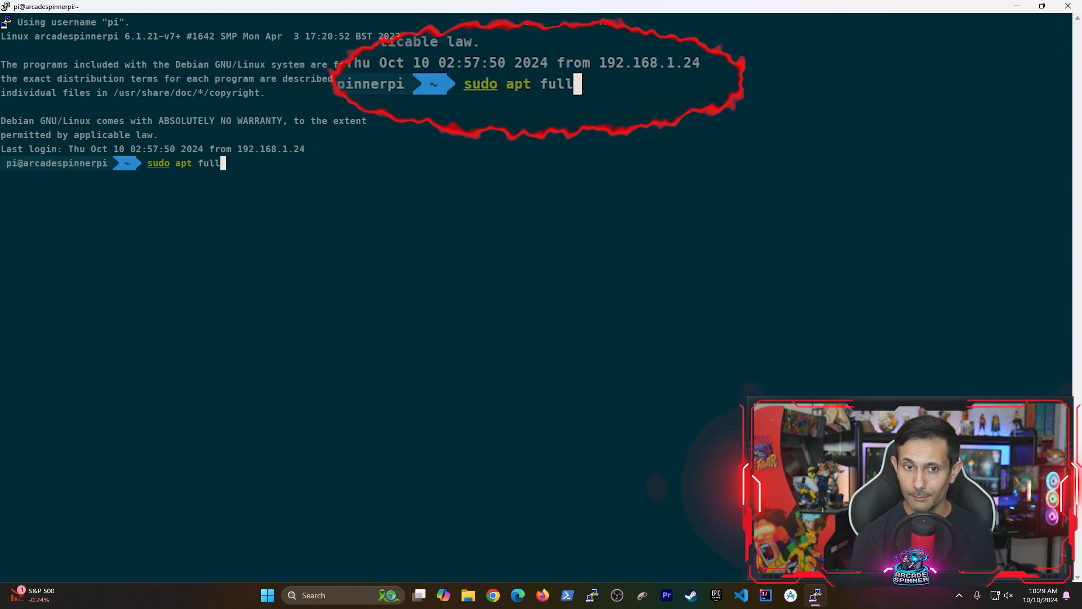
pyautogui.write('-upgra')
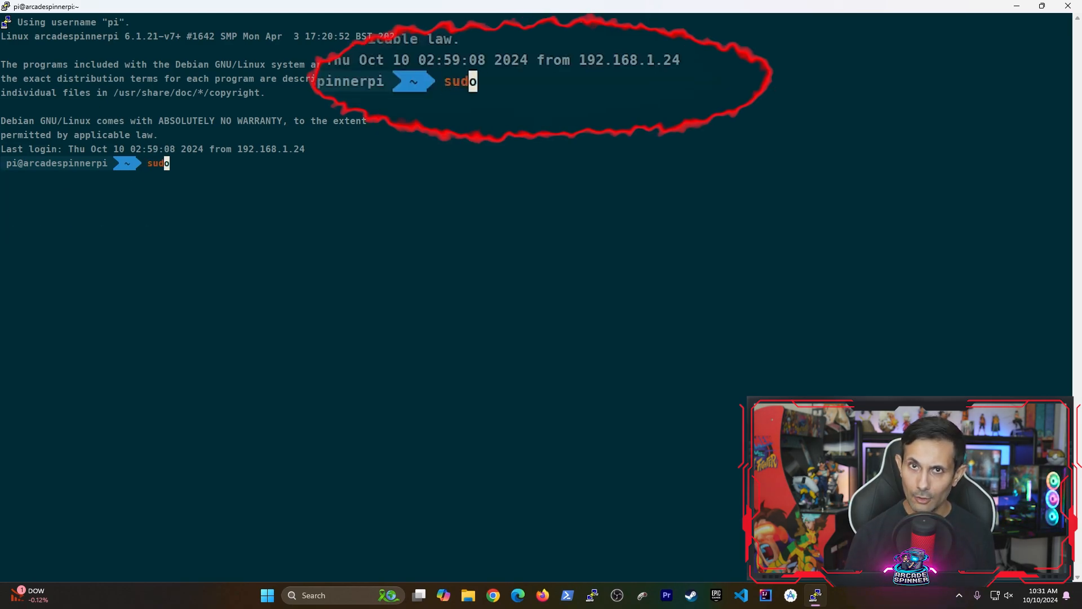
pyautogui.write('apt install')
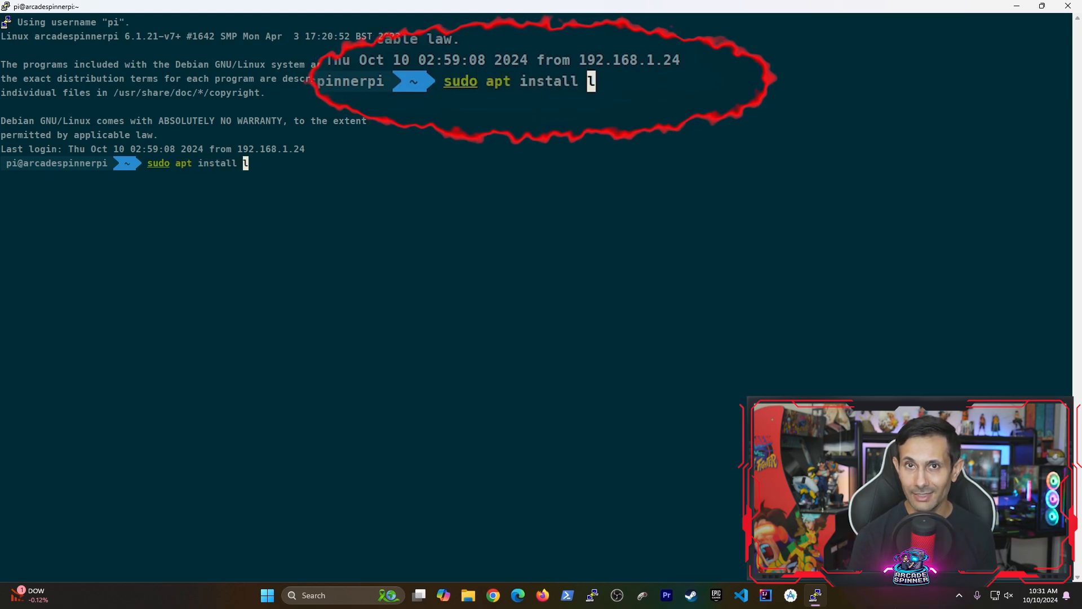
pyautogui.write('sftpd')
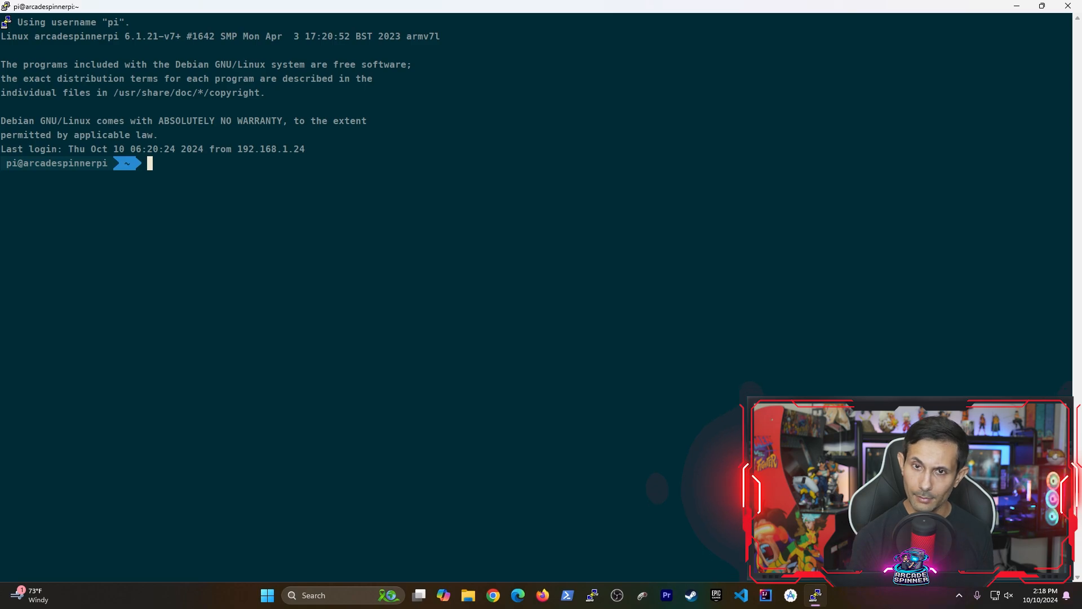
# Step: Create the /home/pi/FTP/files folder with mkdir -p
pyautogui.write('mkdir t')
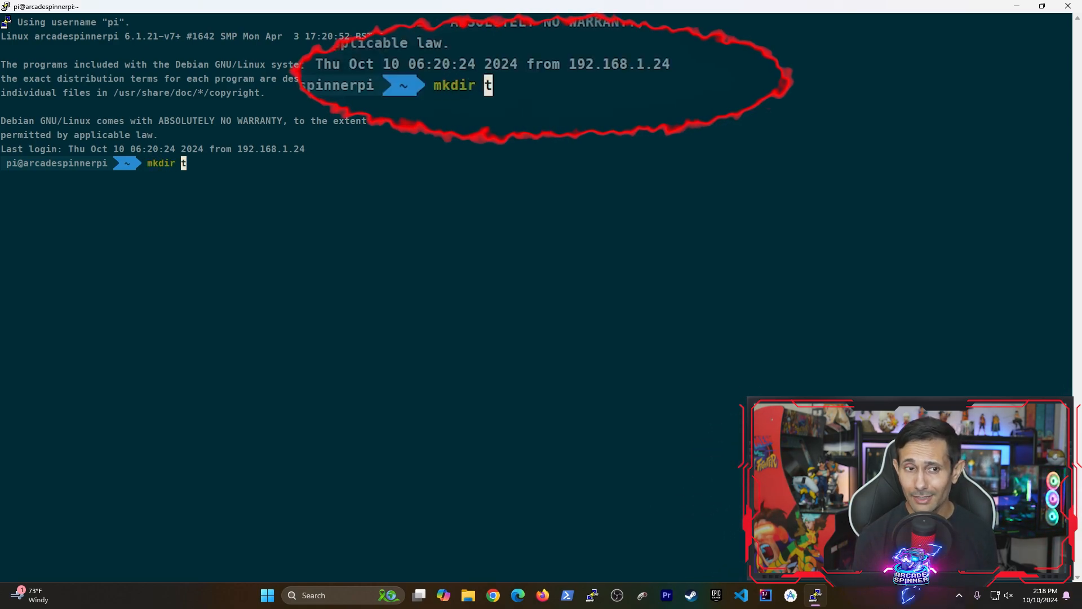
pyautogui.write('-p')
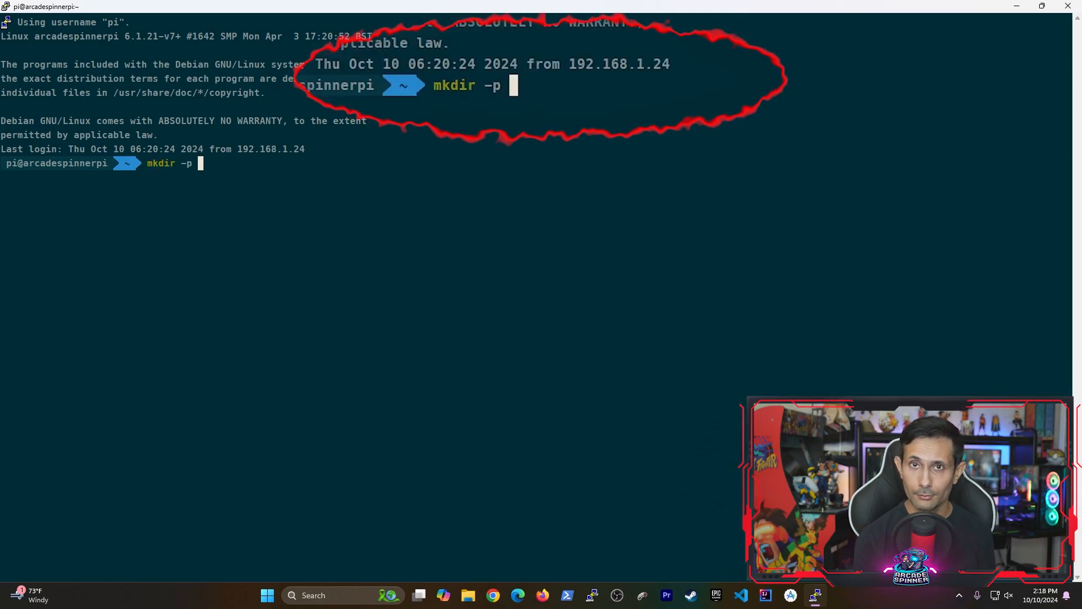
pyautogui.write('/home/pi/F')
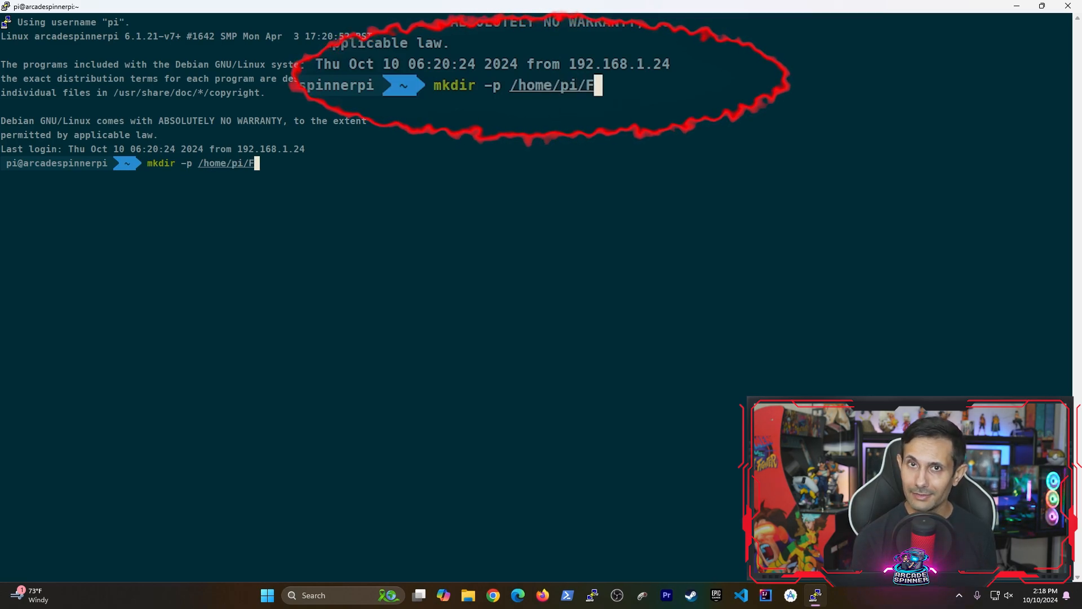
pyautogui.write('TP/')
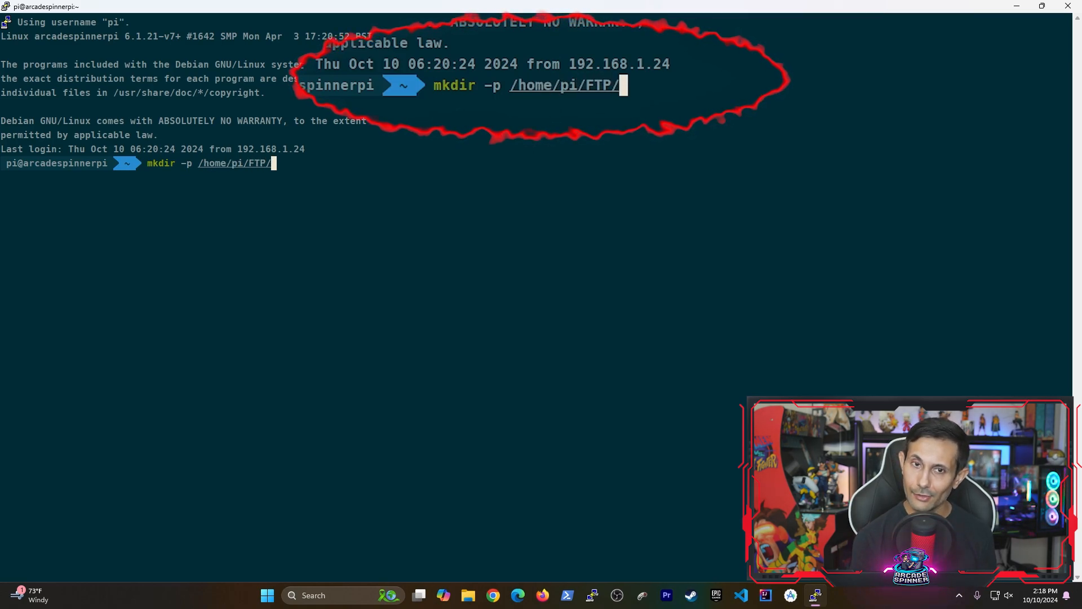
pyautogui.write('files')
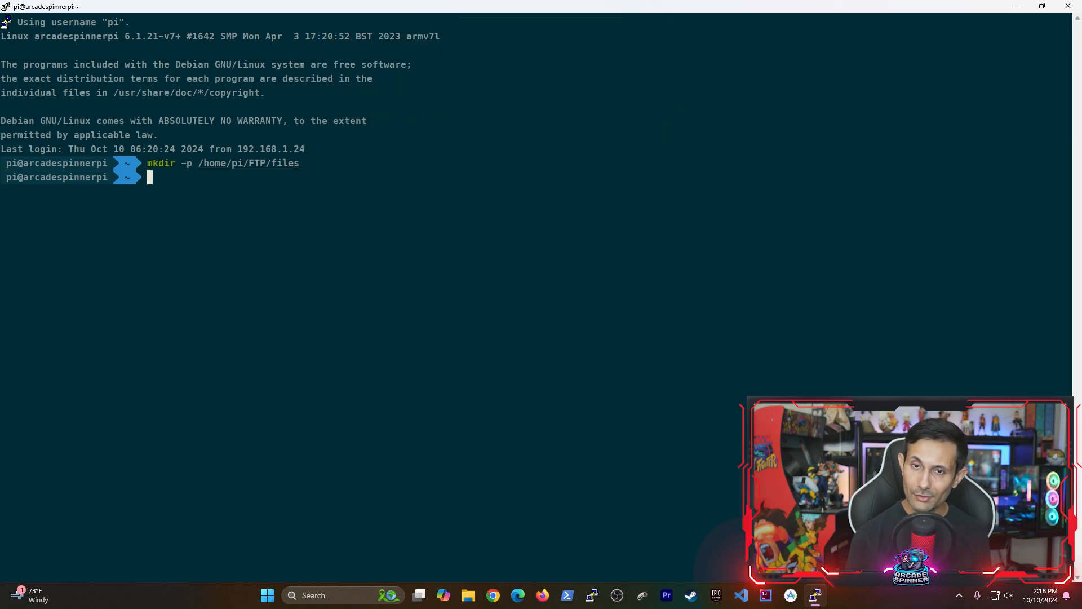
# Step: Open /etc/vsftpd.conf for editing with sudo nano
pyautogui.write('sudo nano')
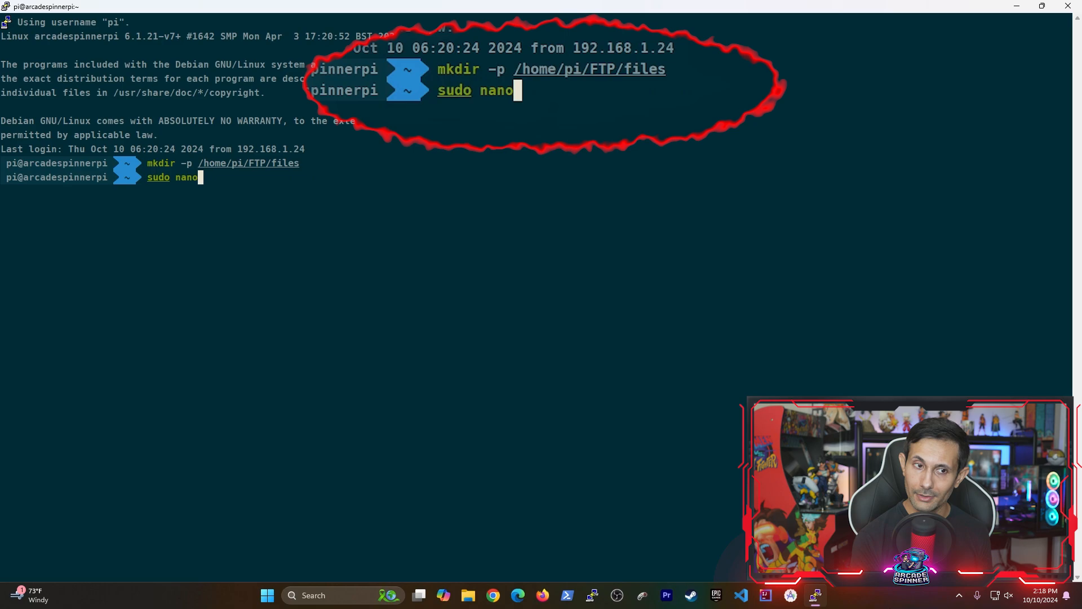
pyautogui.write('/e')
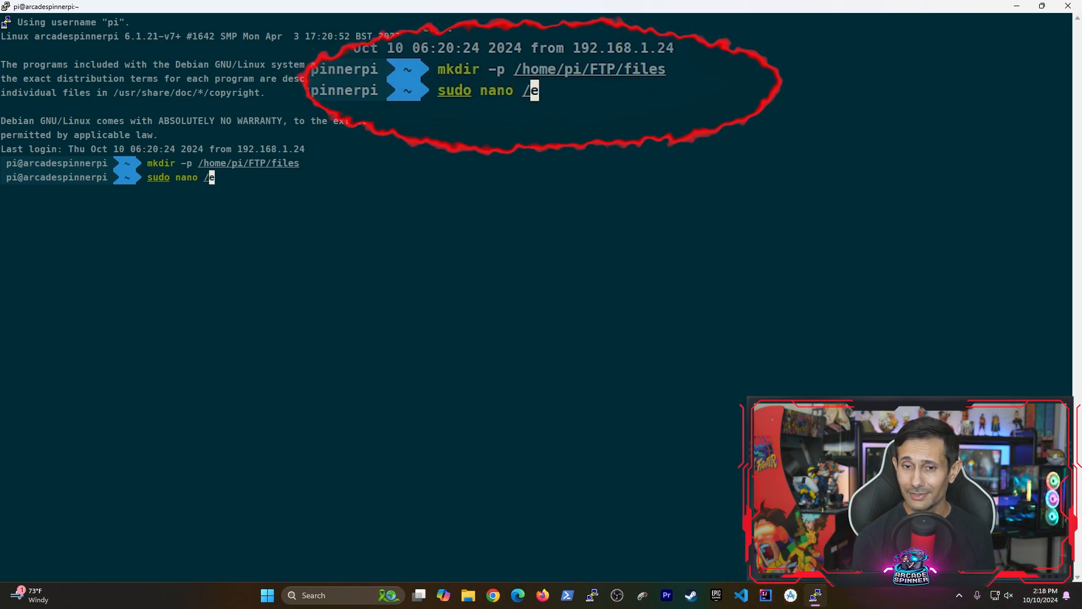
pyautogui.write('tc/s')
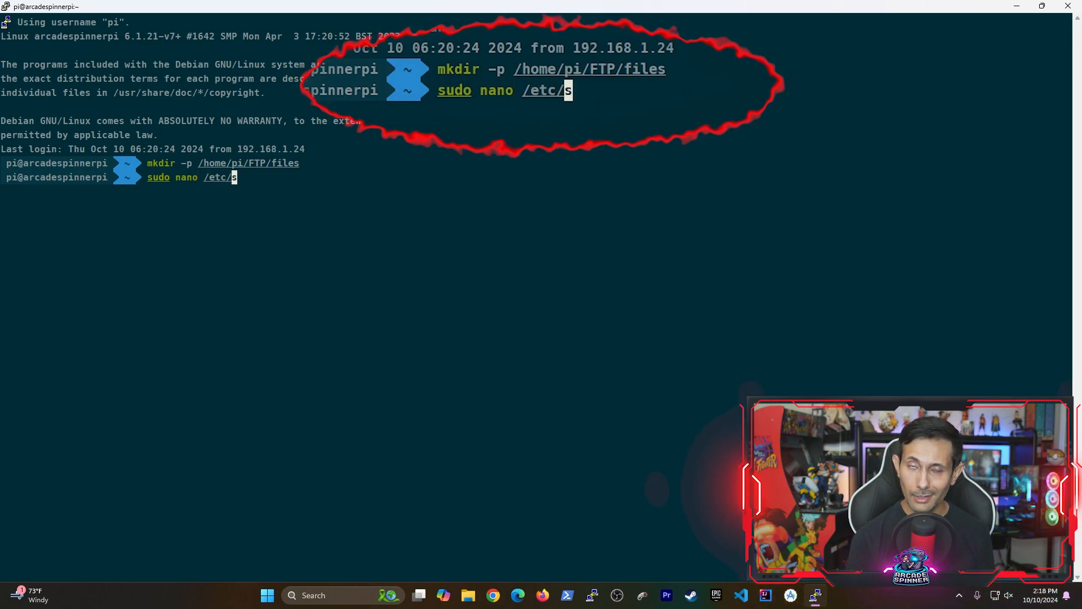
pyautogui.write('sftpd')
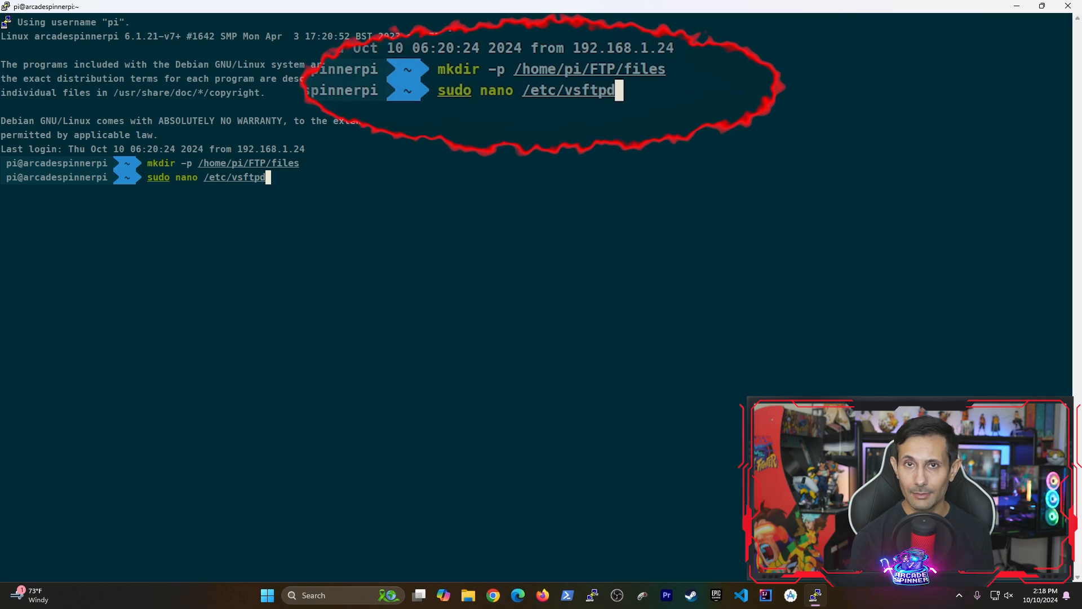
pyautogui.write('.conf')
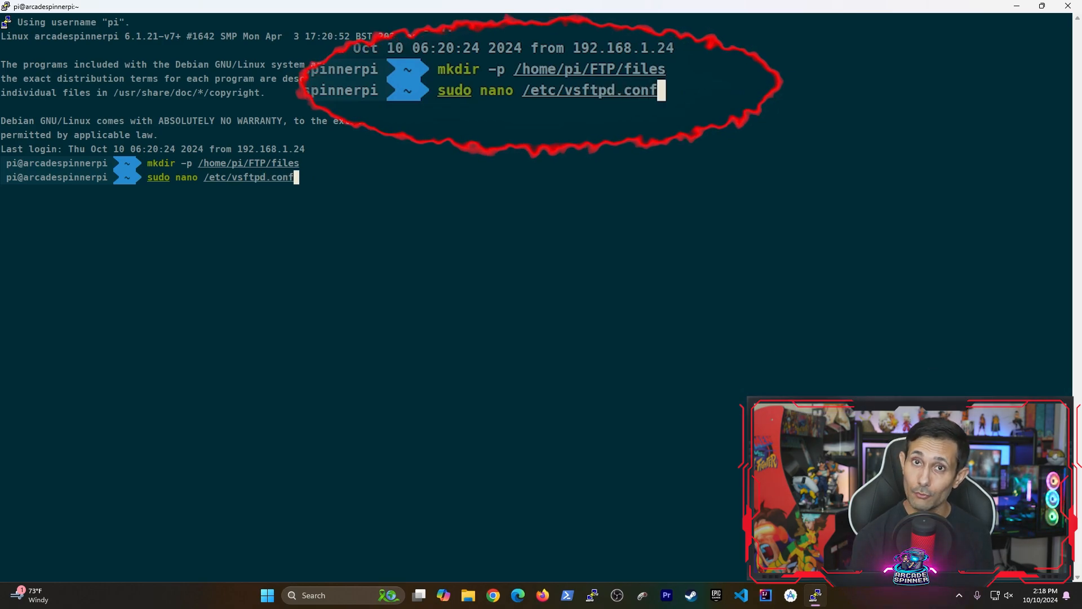
pyautogui.press('Enter')
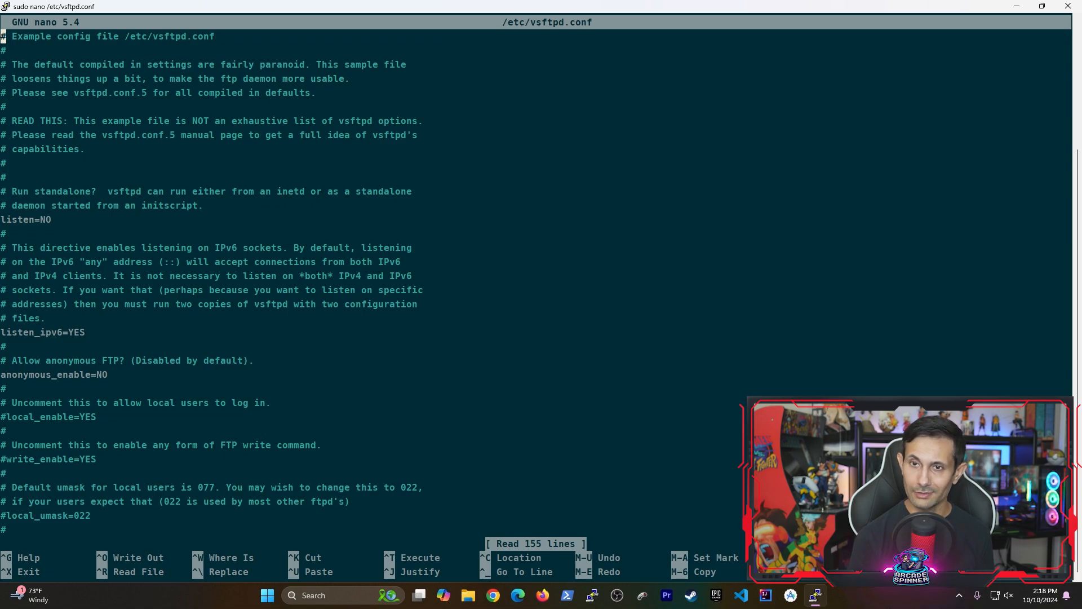
# Step: Search nano for anonymous_enable and uncomment local_enable=YES to allow local logins
pyautogui.press('ctrl+w')
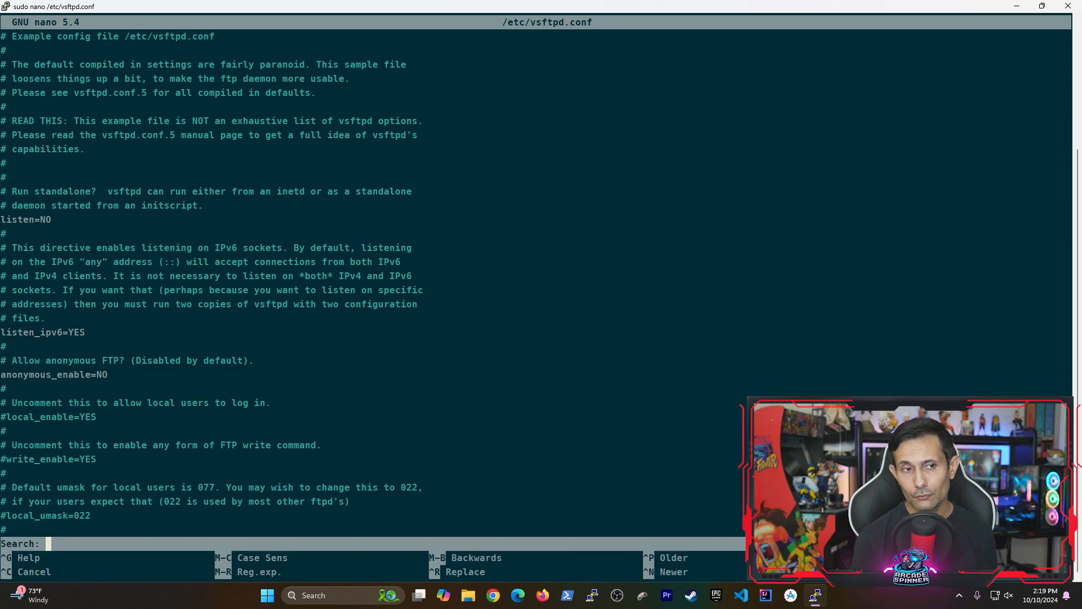
pyautogui.write('anonymous')
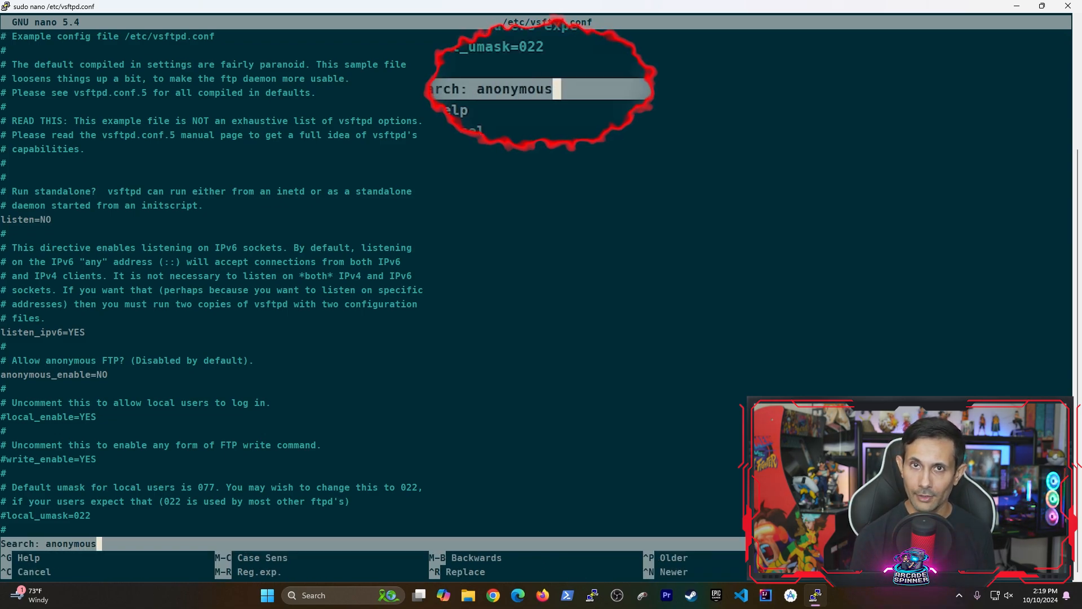
pyautogui.write('_enable')
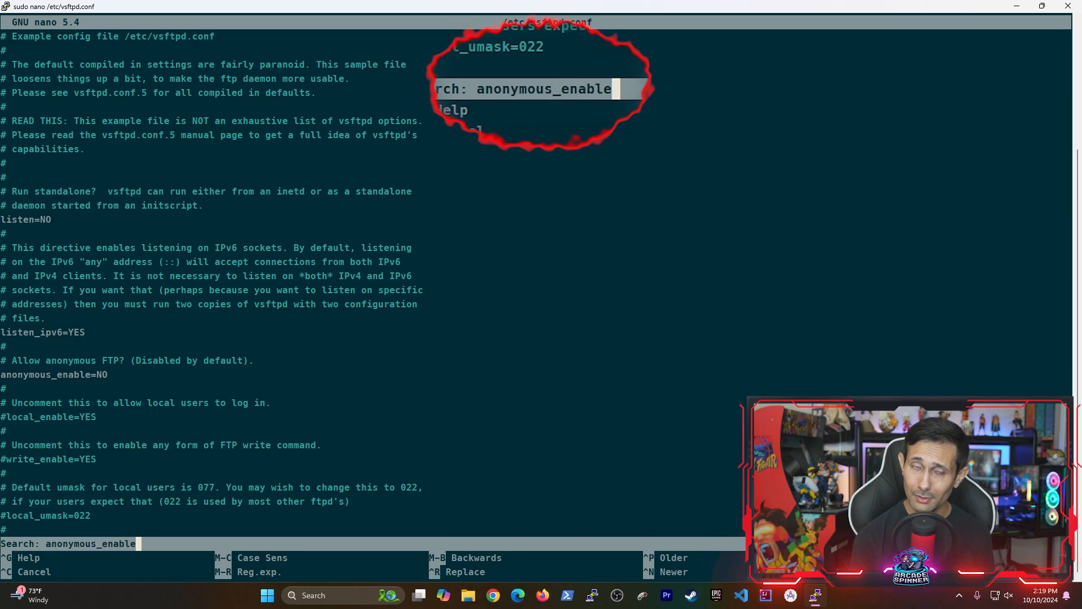
pyautogui.press('Enter')
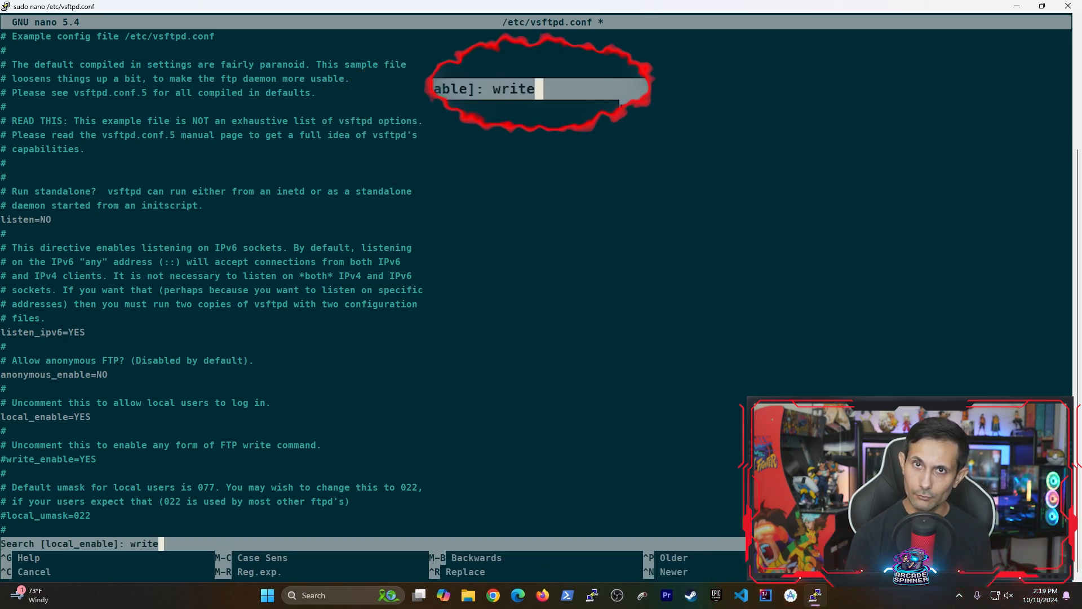
# Step: Locate write_enable and local_umask=022 and uncomment the umask line
pyautogui.write('_enable')
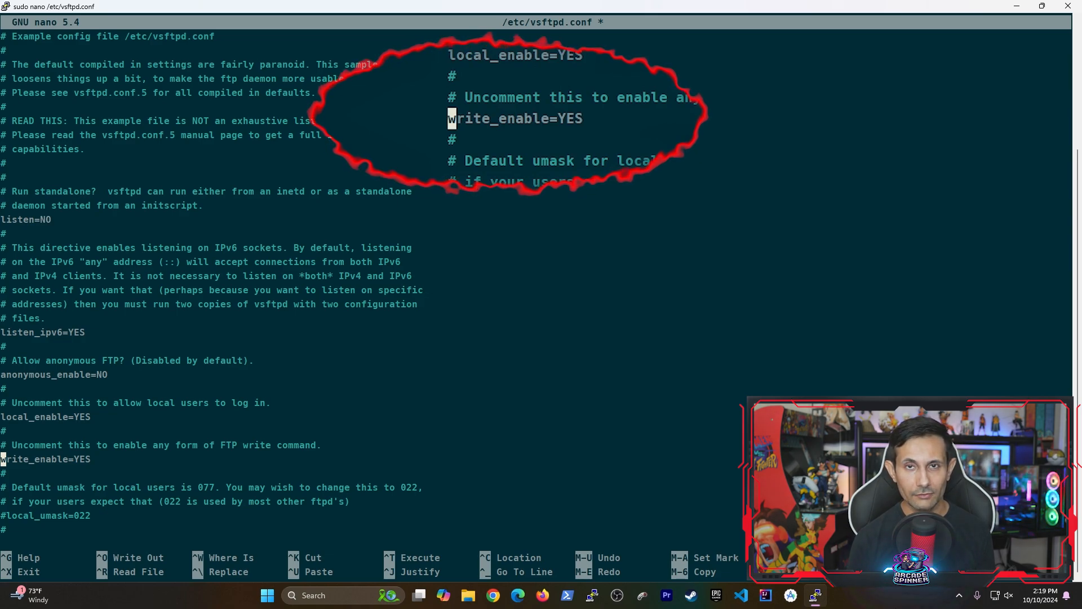
pyautogui.write('local_um')
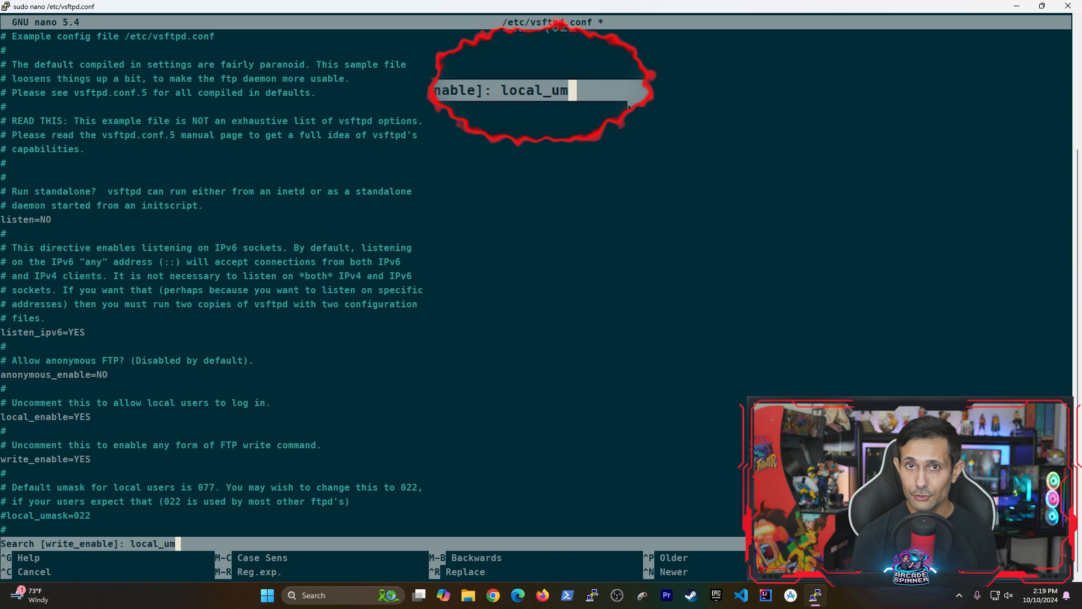
pyautogui.press('Enter')
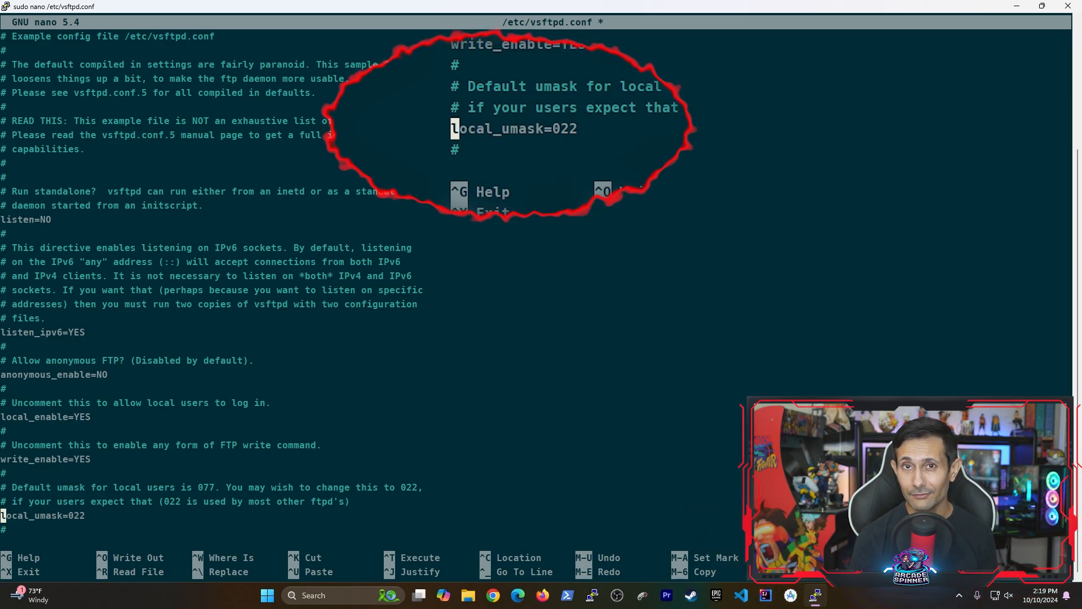
# Step: Search for chroot_local_user and move to the end of vsftpd.conf
pyautogui.press('ctrl+w')
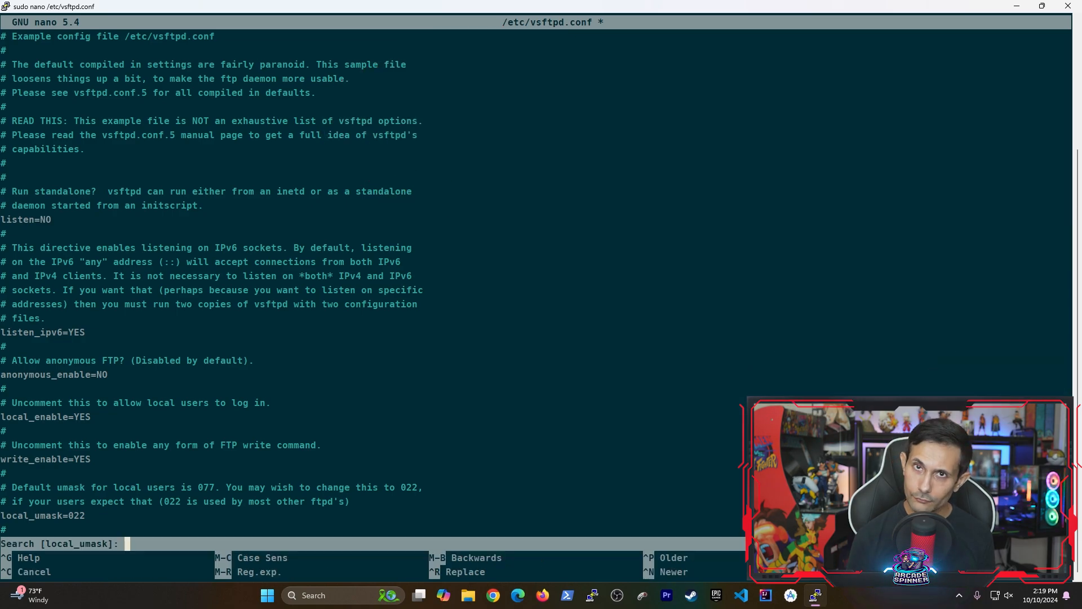
pyautogui.write('chroot_lo')
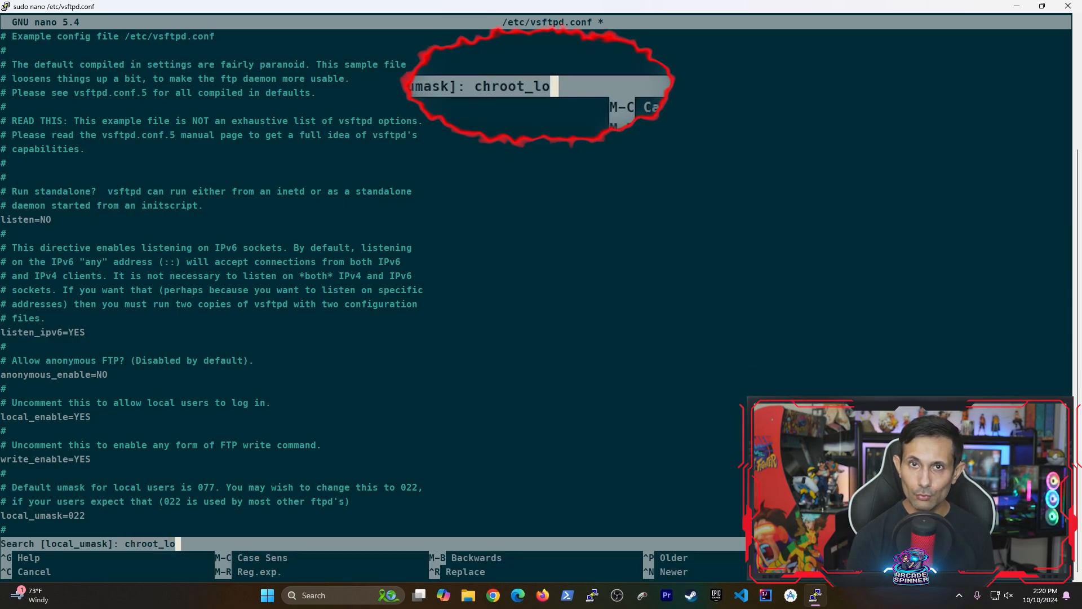
pyautogui.press('Enter')
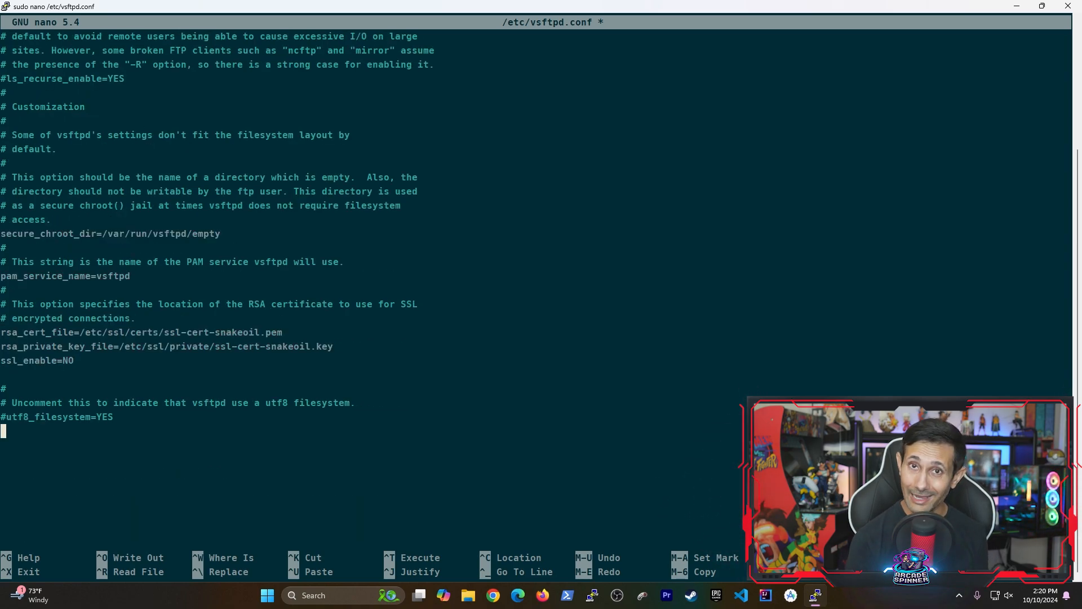
# Step: Add the line user_sub_token=$USER at the end of vsftpd.conf
pyautogui.write('user_')
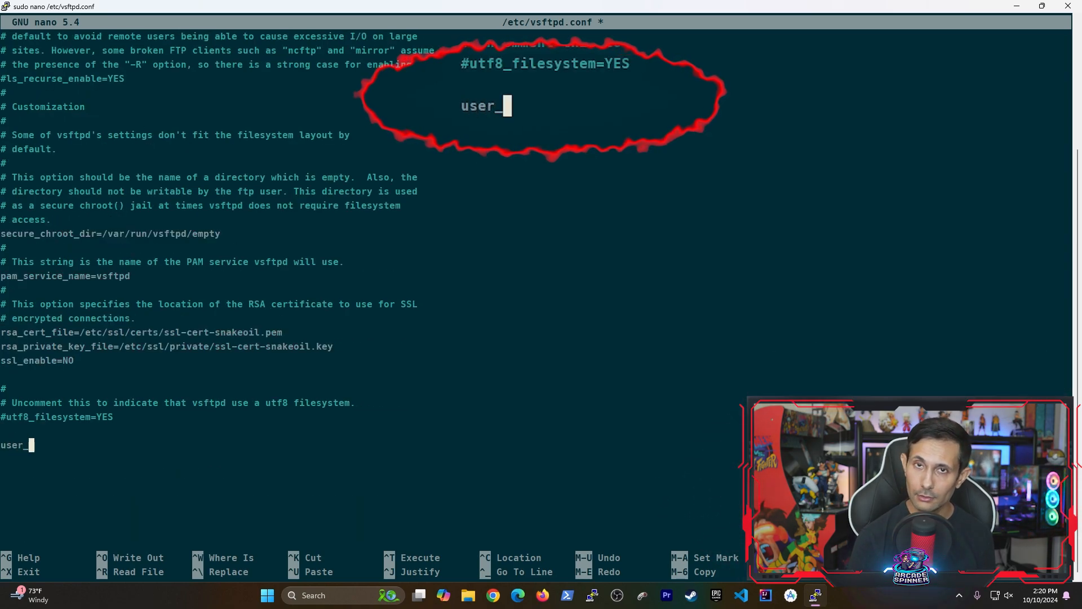
pyautogui.write('sub_')
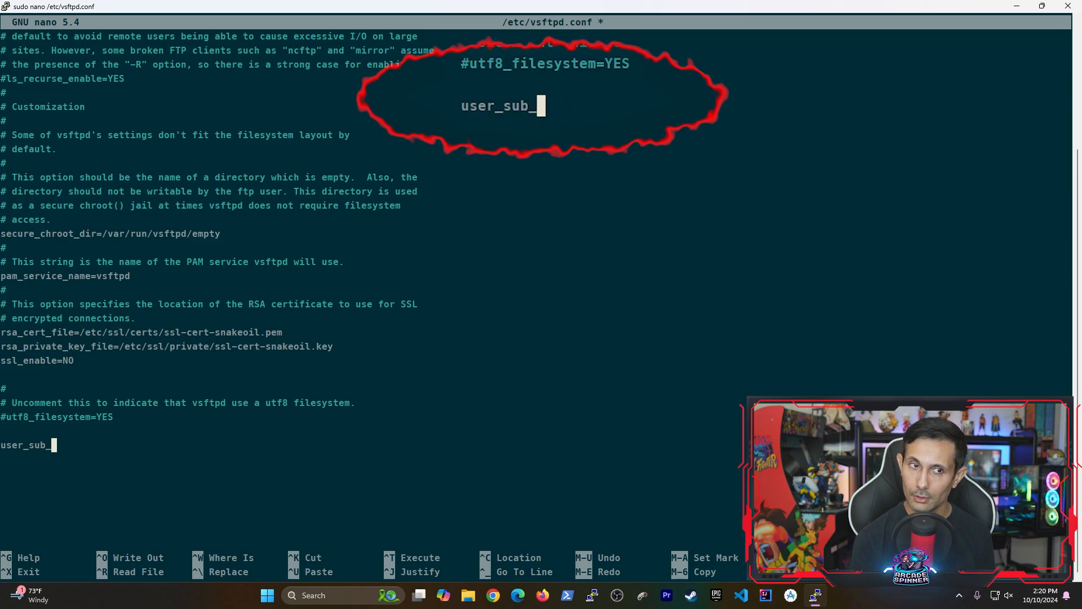
pyautogui.write('token=')
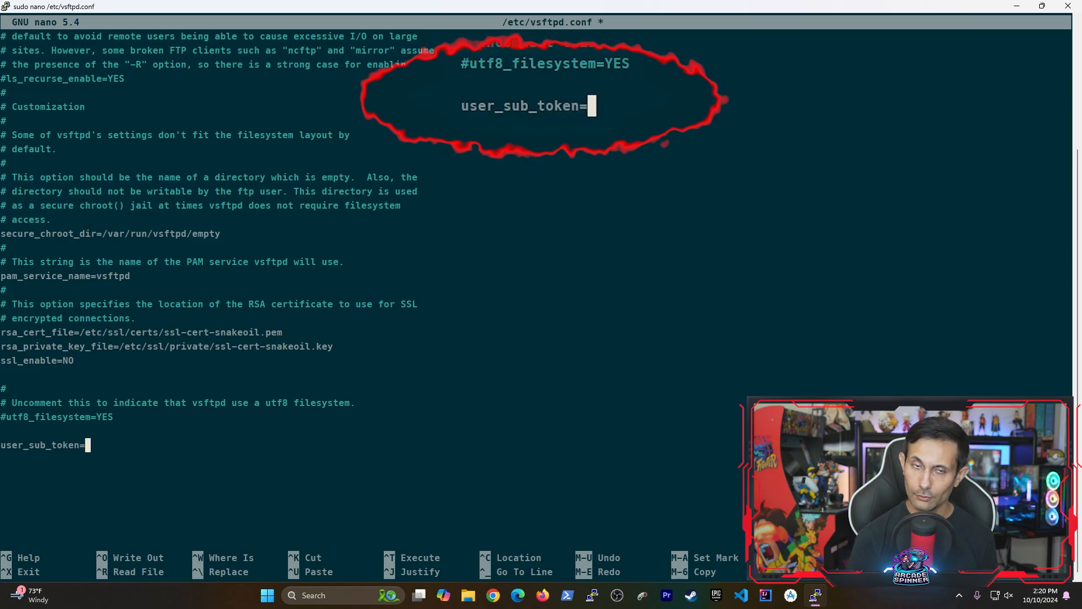
pyautogui.write('$')
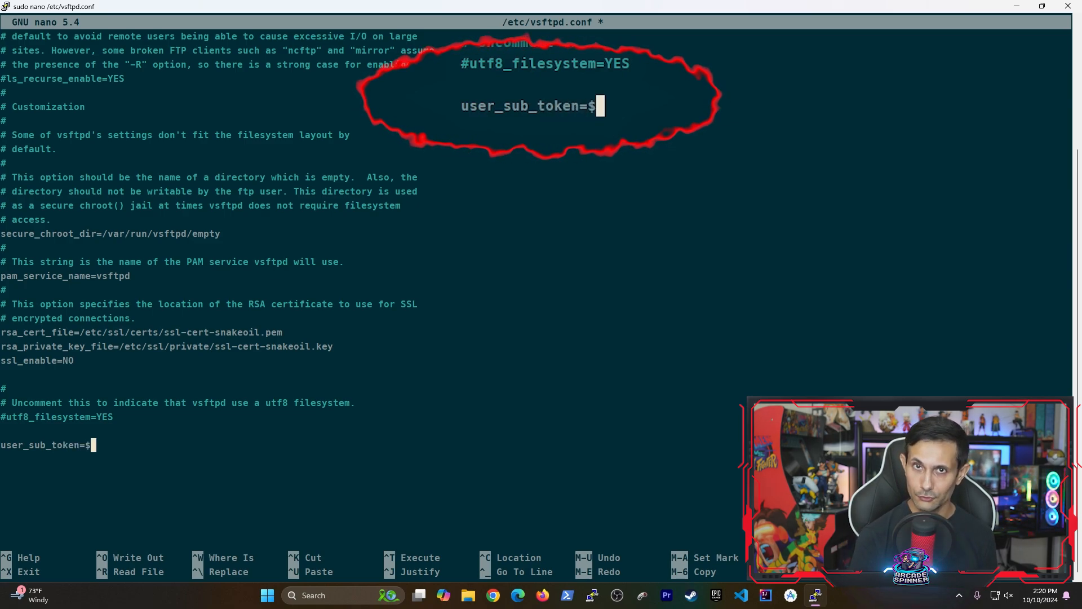
pyautogui.write('USER')
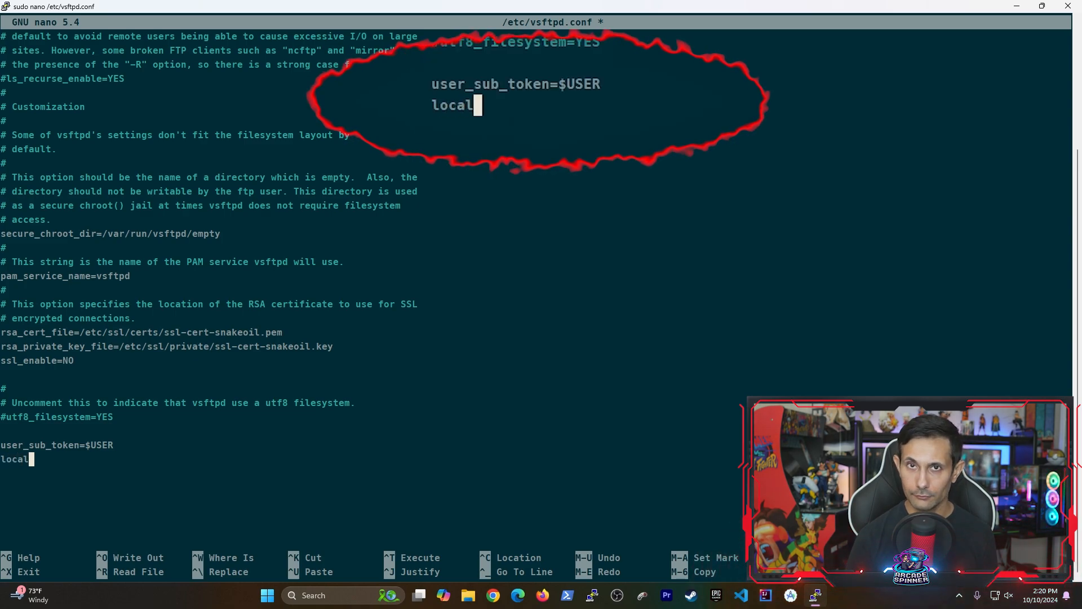
# Step: Add the line local_root=/home/$USER/FTP below it
pyautogui.write('_root')
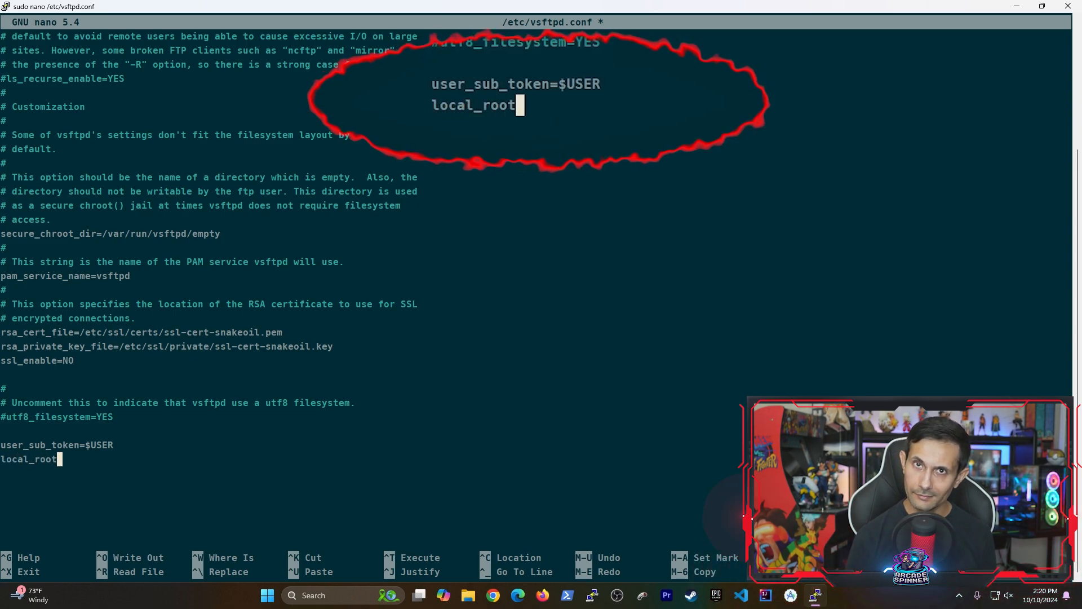
pyautogui.write('=/')
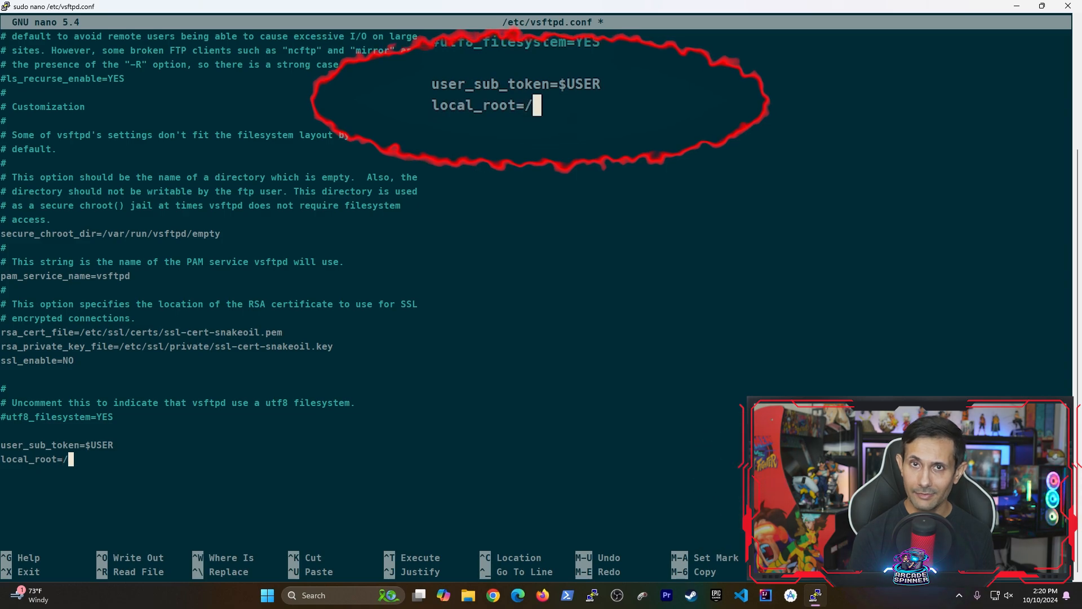
pyautogui.write('home/$USER')
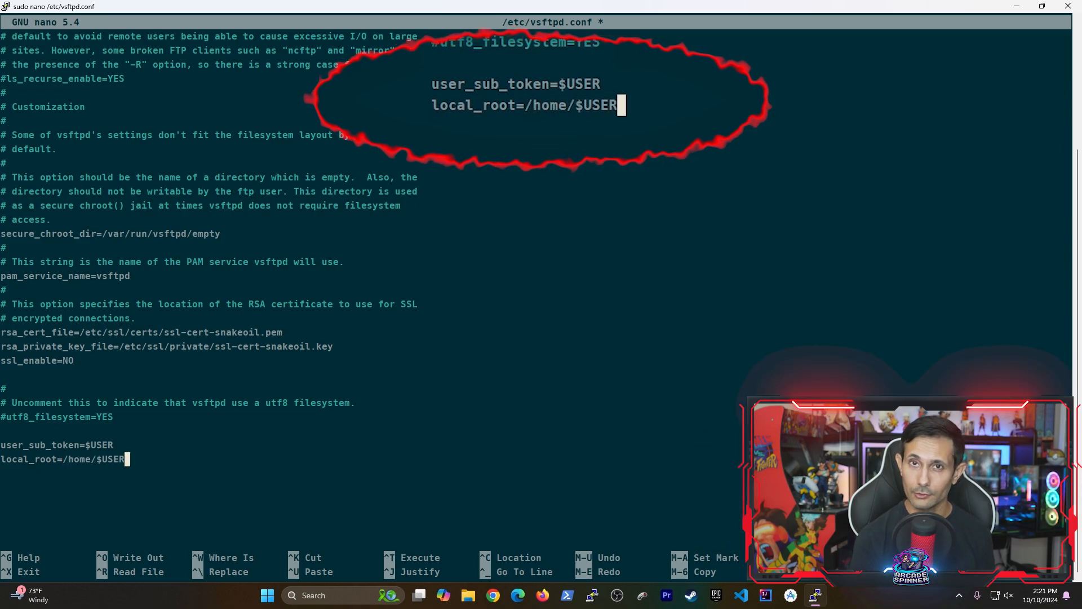
pyautogui.write('/FTP')
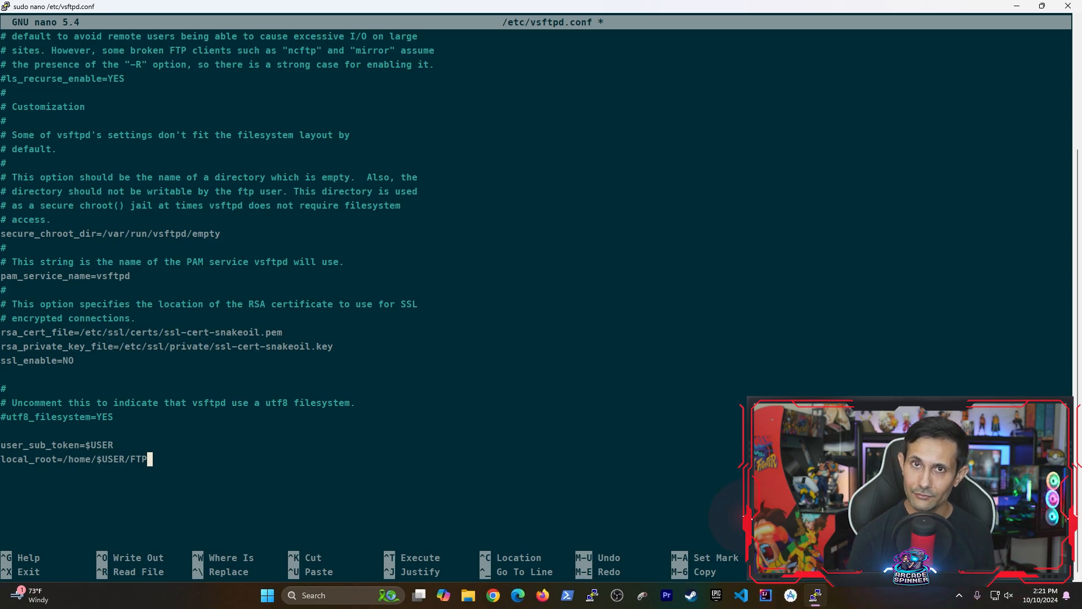
# Step: Save the modified vsftpd.conf and exit nano
pyautogui.press('ctrl+x')
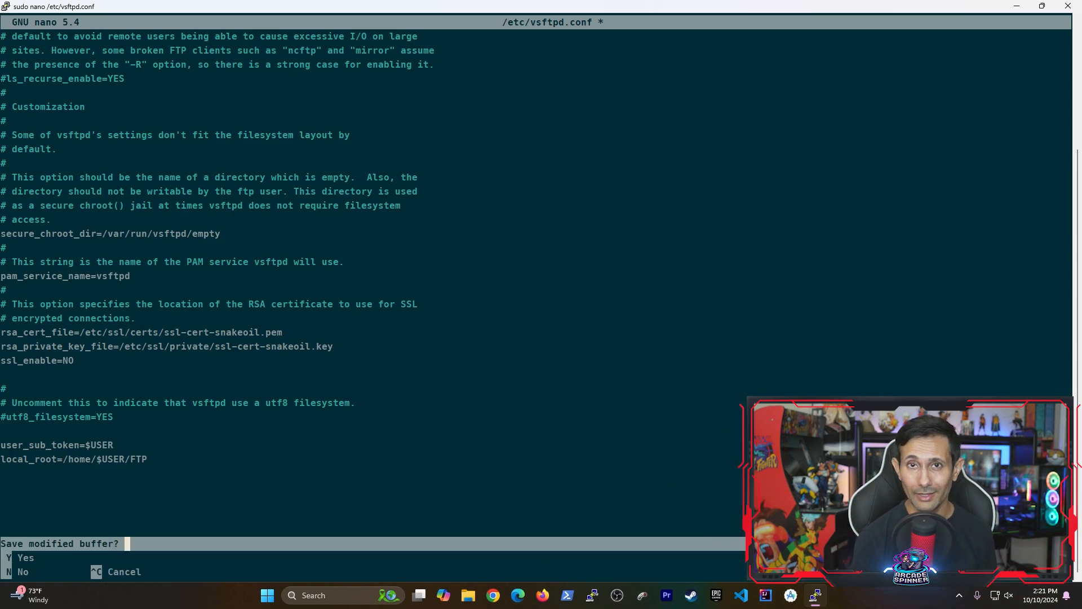
pyautogui.press('y')
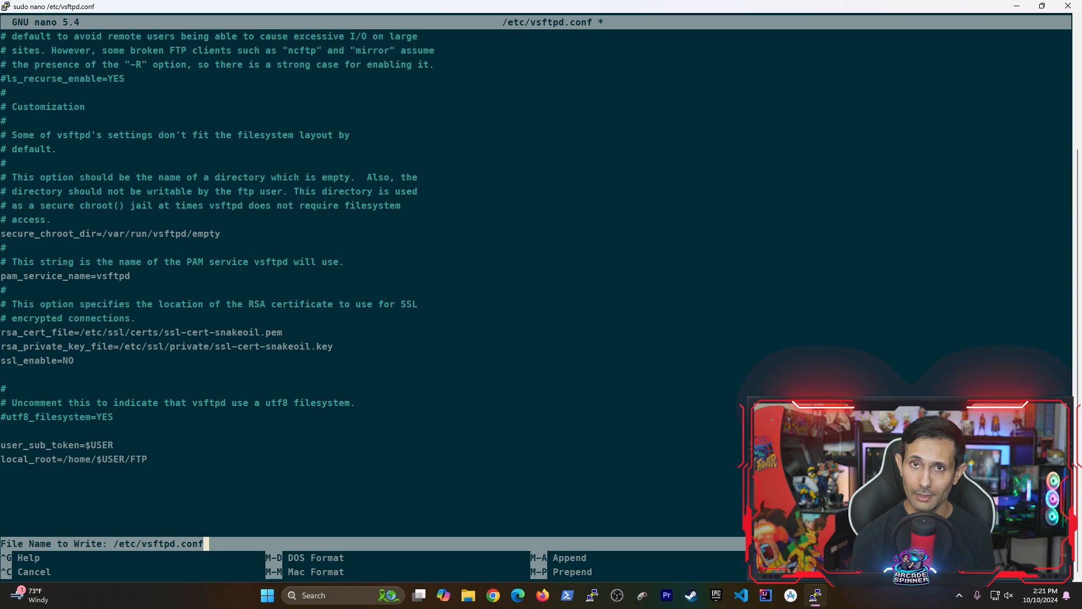
pyautogui.press('Enter')
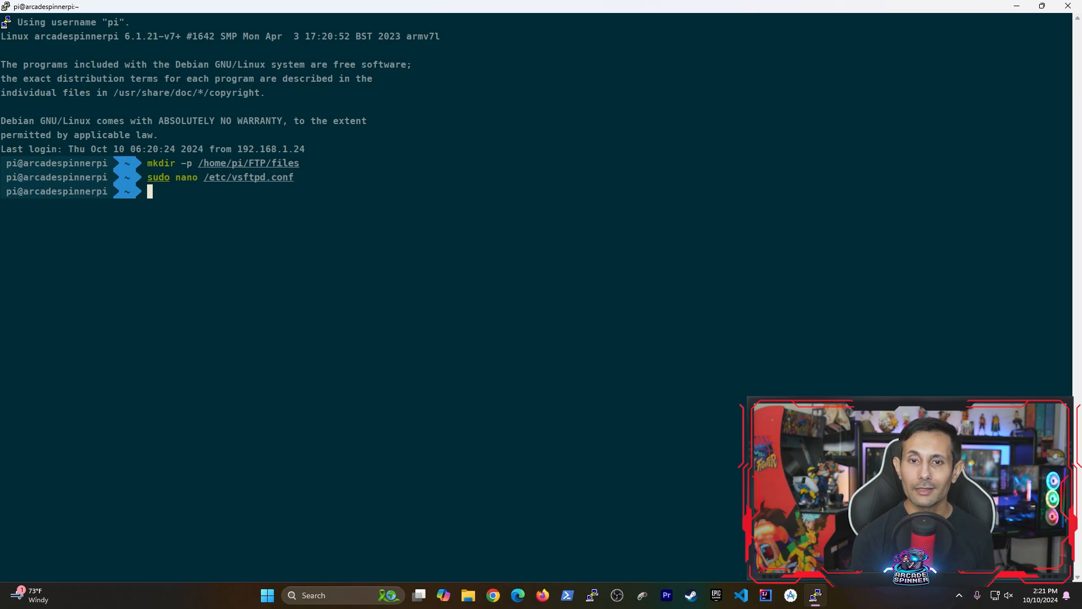
# Step: Run sudo service vsftpd restart from the shell
pyautogui.write('sudo')
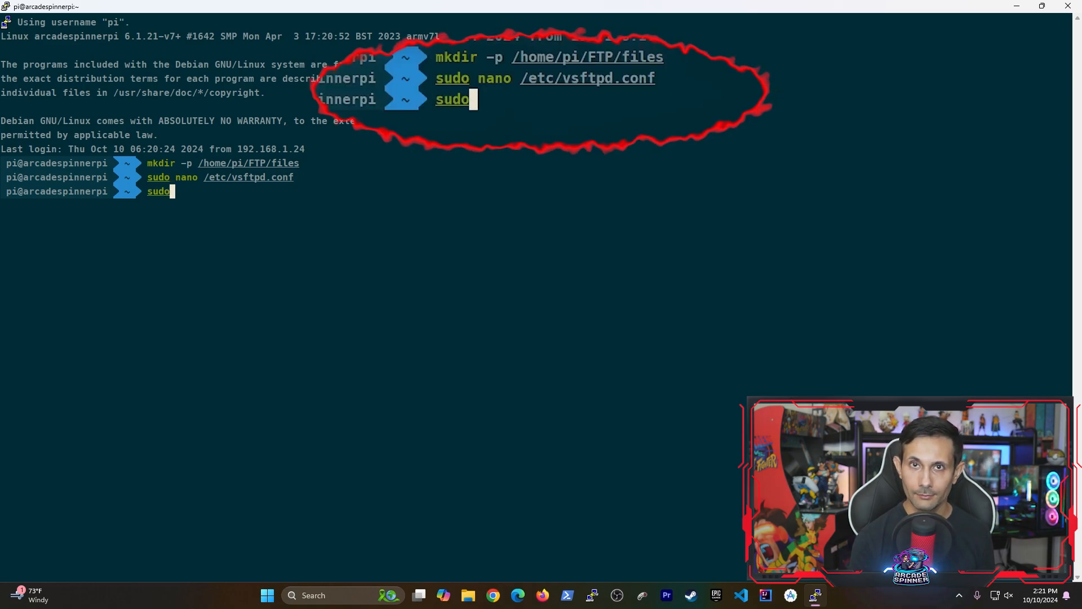
pyautogui.write('service')
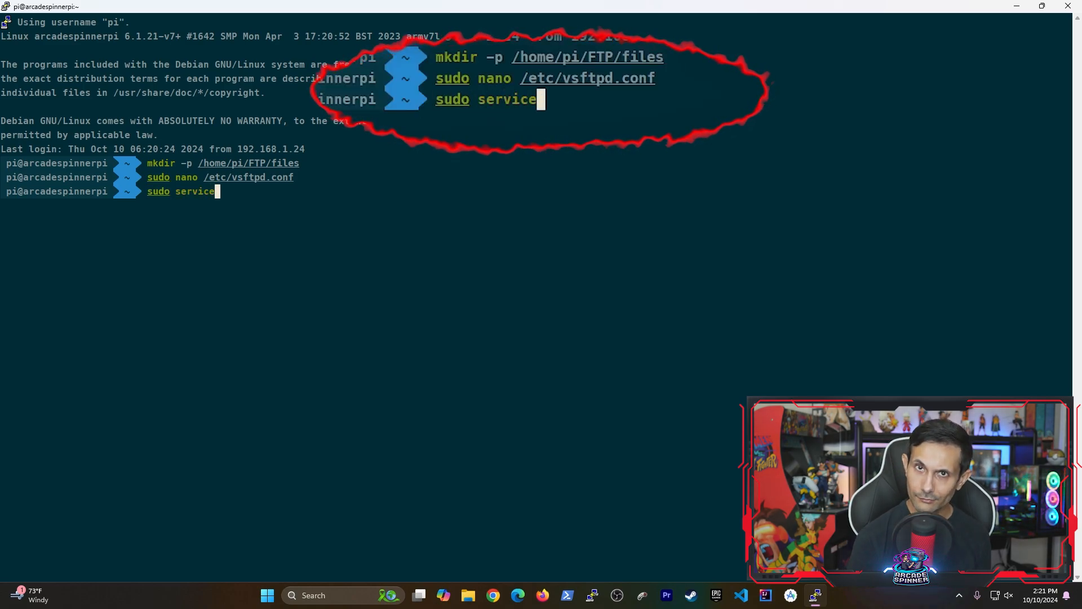
pyautogui.write('vsftpd restart')
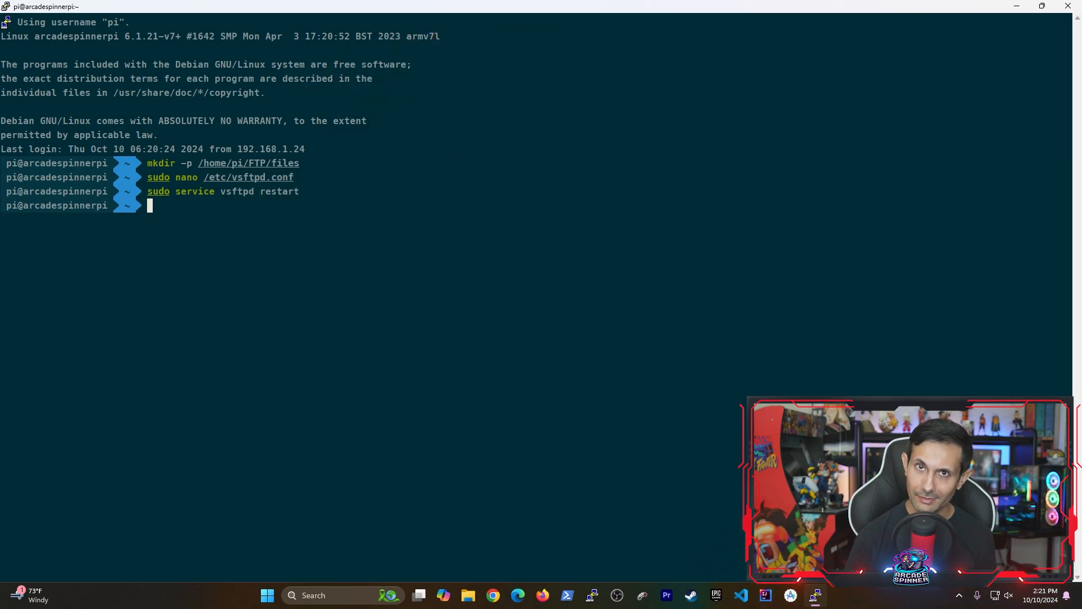
# Step: Quickconnect FileZilla to host arcadesp over FTP on port 21, listing the files folder
pyautogui.click(815, 601)
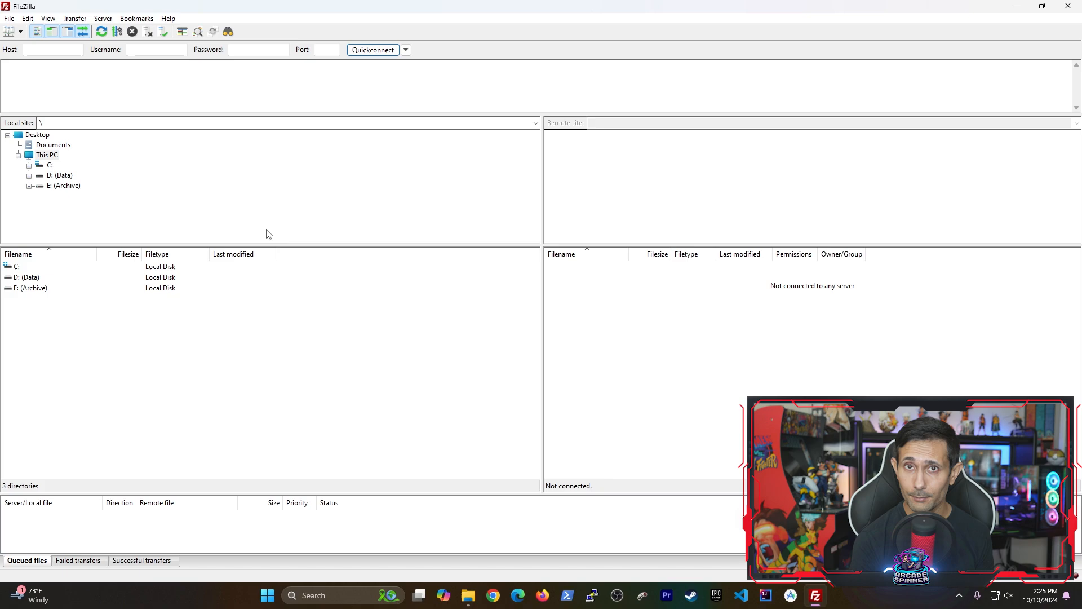
pyautogui.click(52, 49)
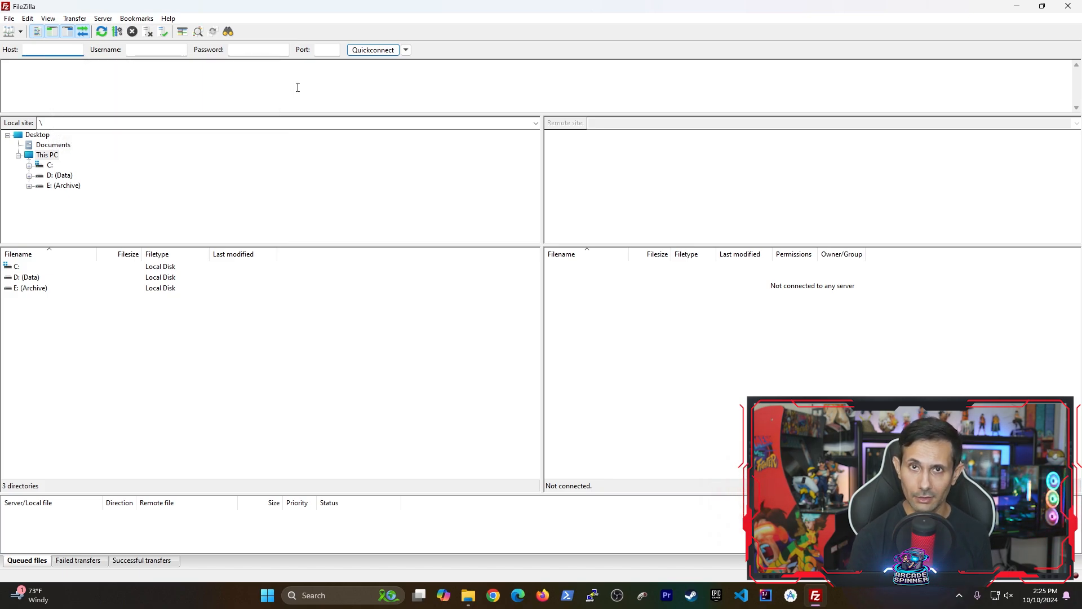
pyautogui.write('arcadespinnerpi')
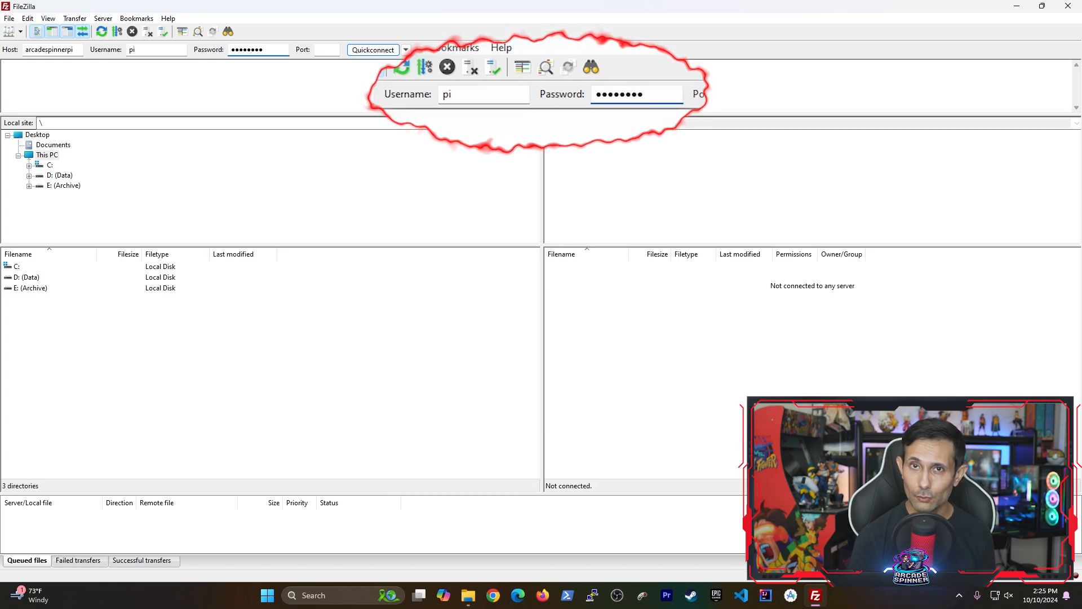
pyautogui.write('21')
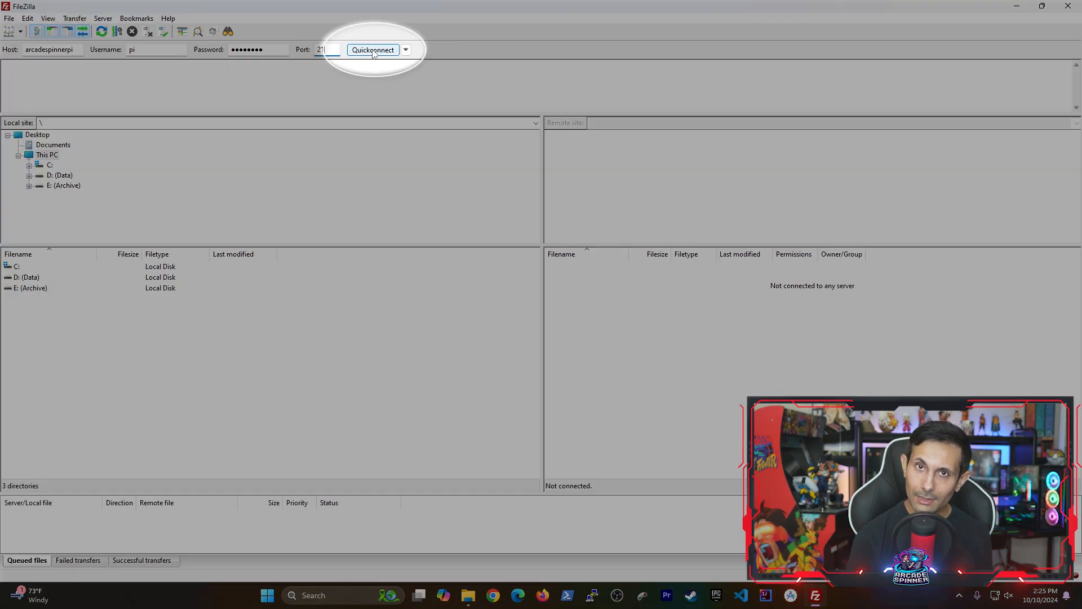
pyautogui.click(373, 50)
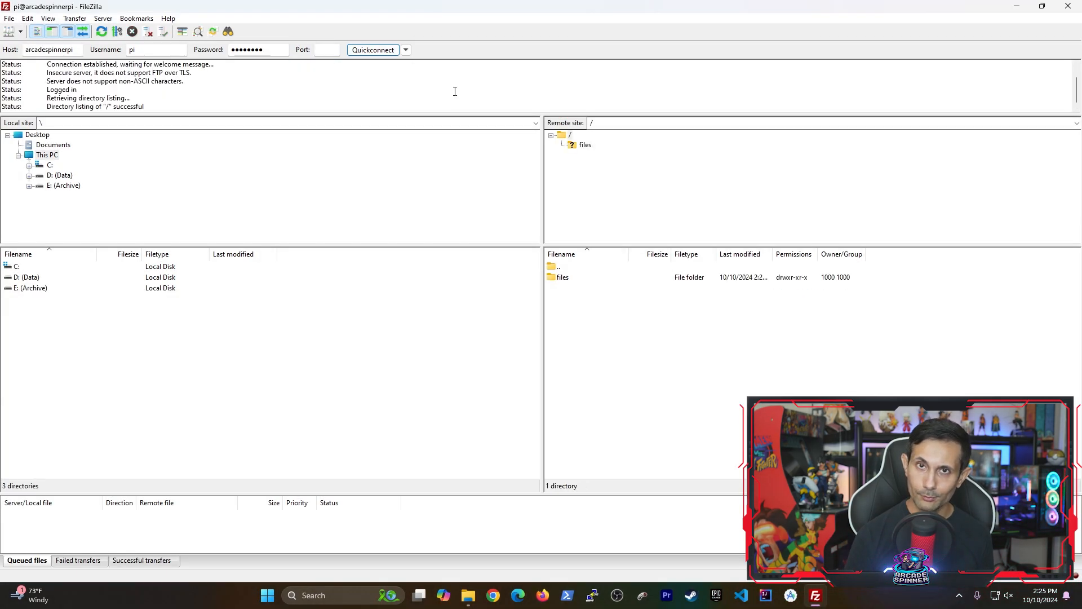